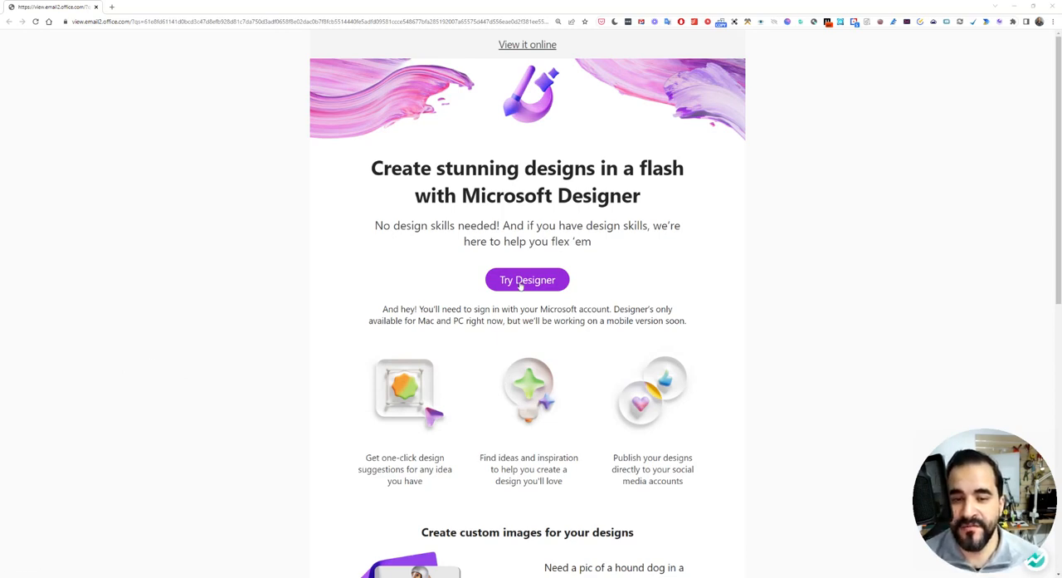
- Open designer.microsoft.com from the 'Try Designer' link in the invitation email
click(528, 279)
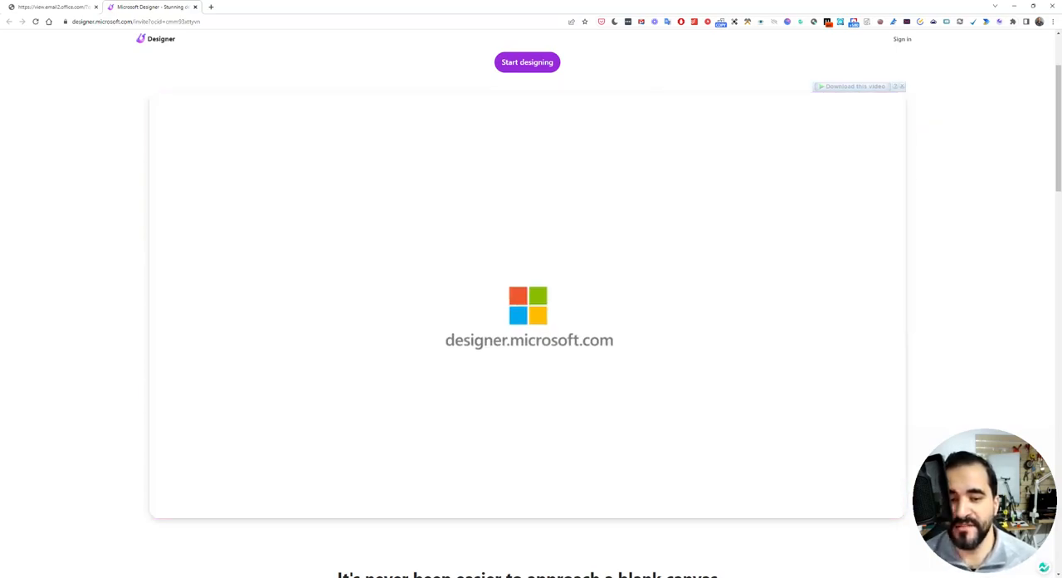
- Start designing from the invite page and sign in with the existing Microsoft account
scroll(down, 3)
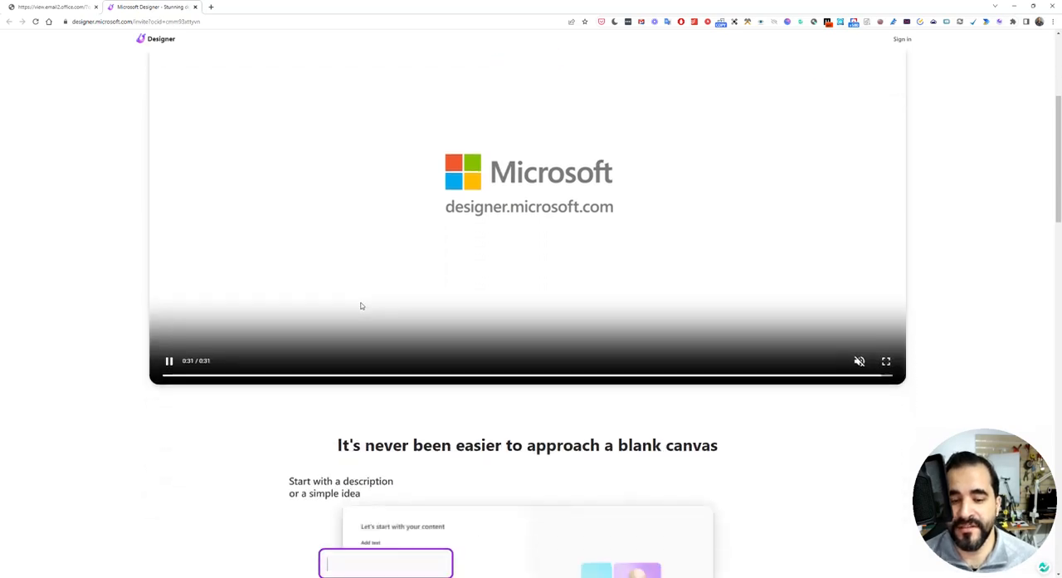
text(Kitte)
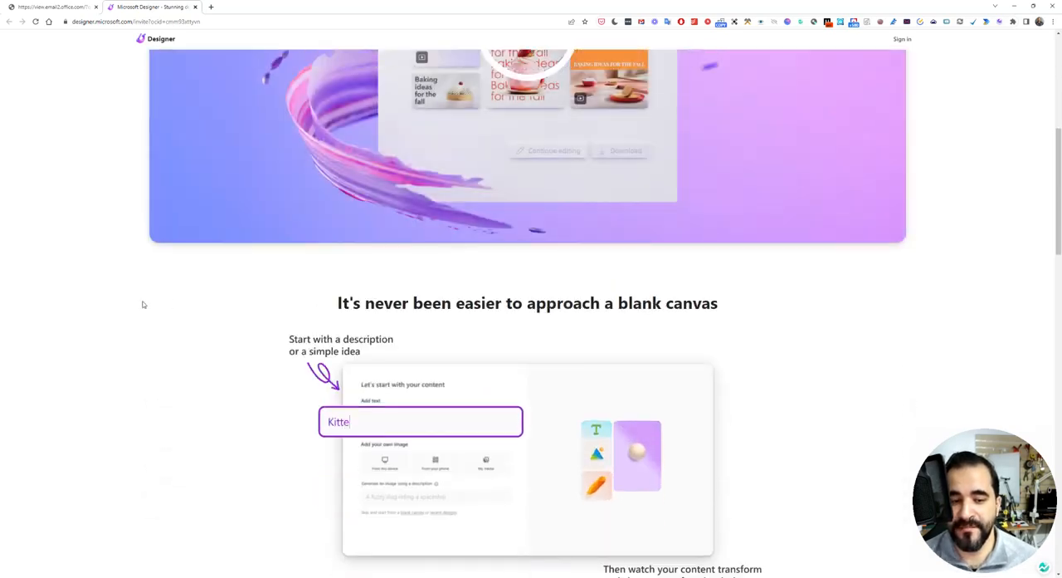
scroll(up, 3)
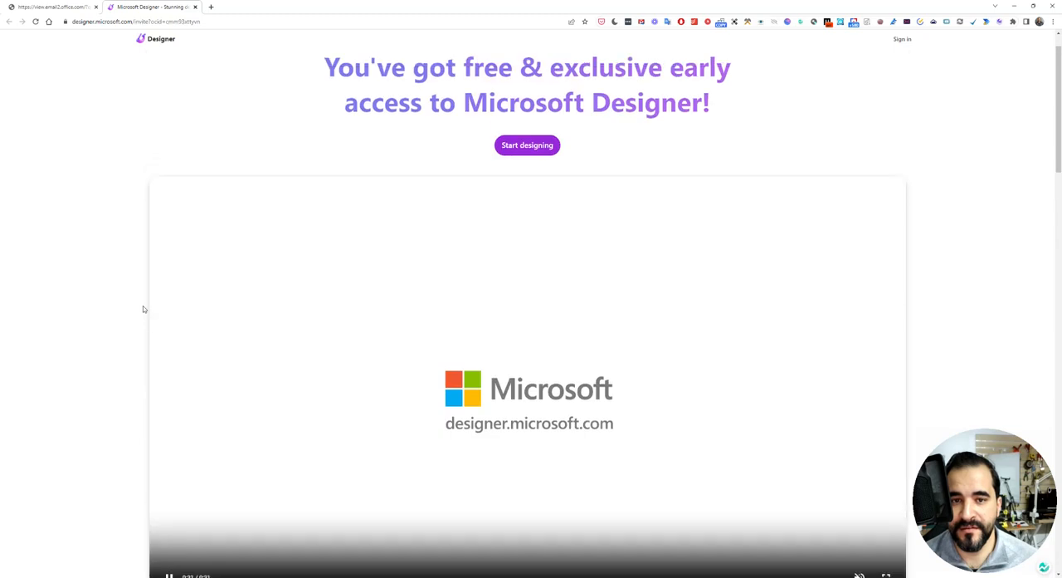
click(527, 145)
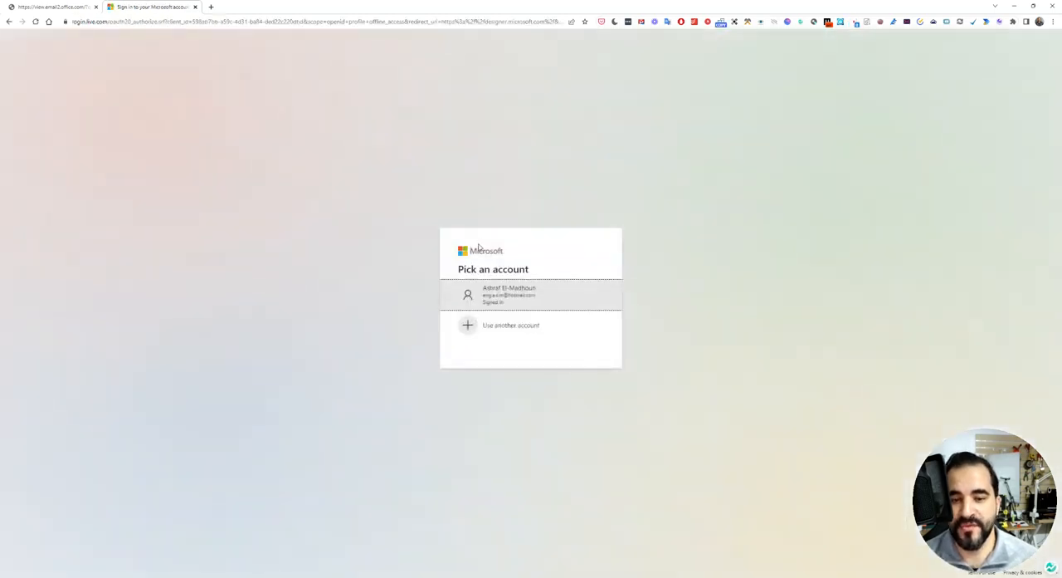
click(529, 293)
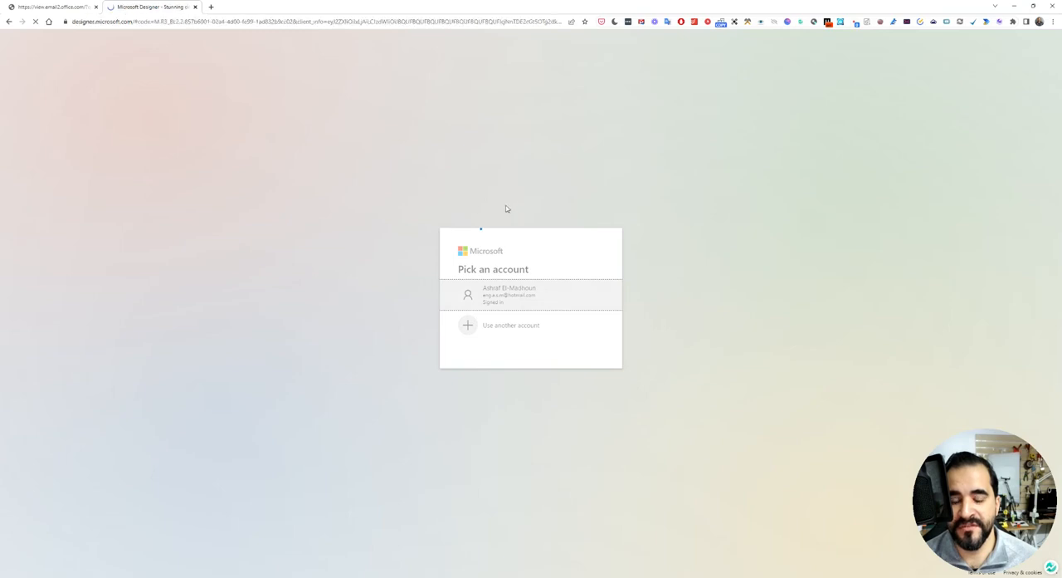
click(509, 294)
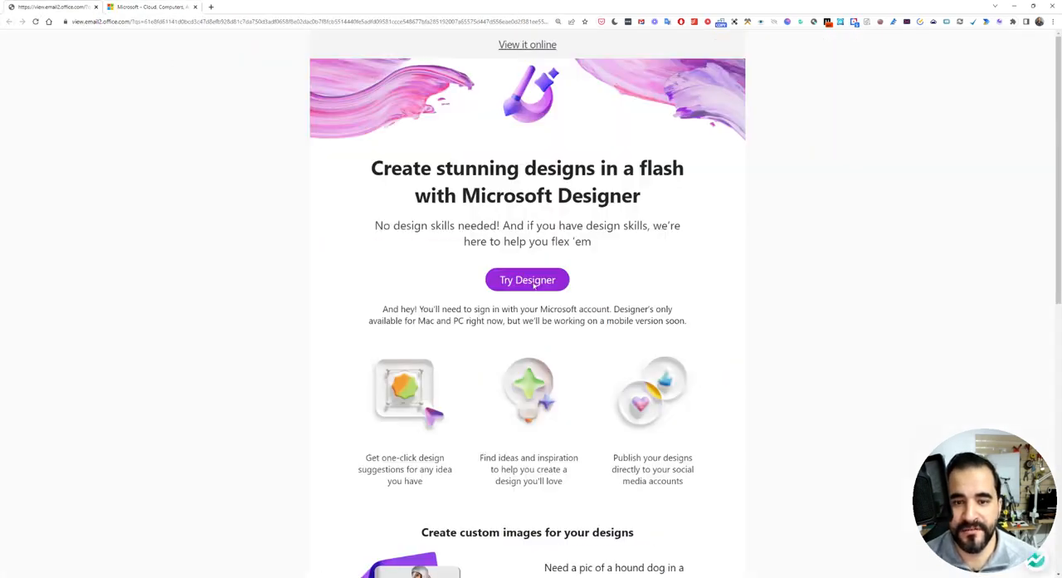
- Reopen the invite page, start designing, and sign in with the Microsoft account again
click(527, 280)
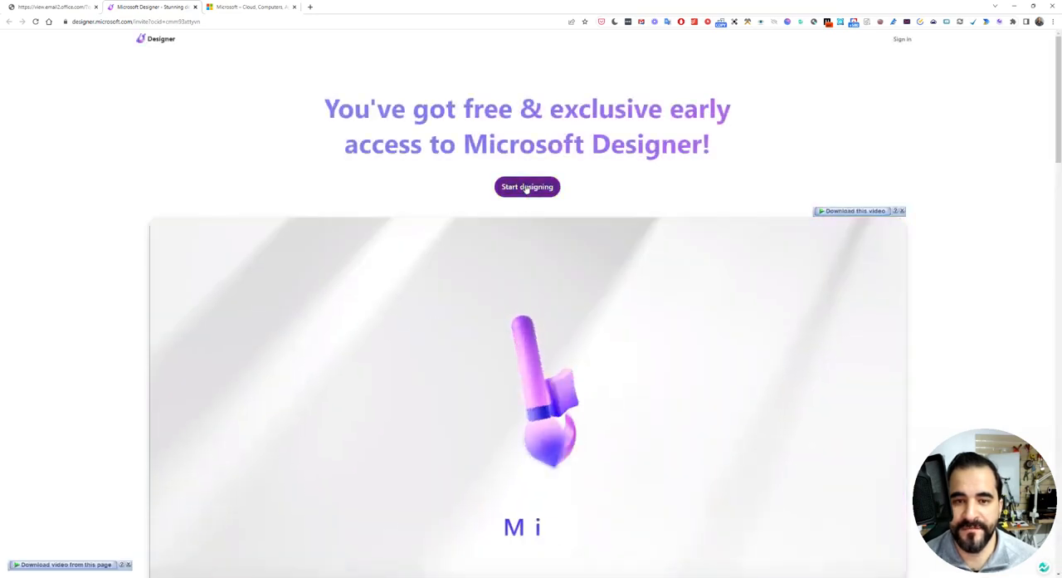
click(527, 186)
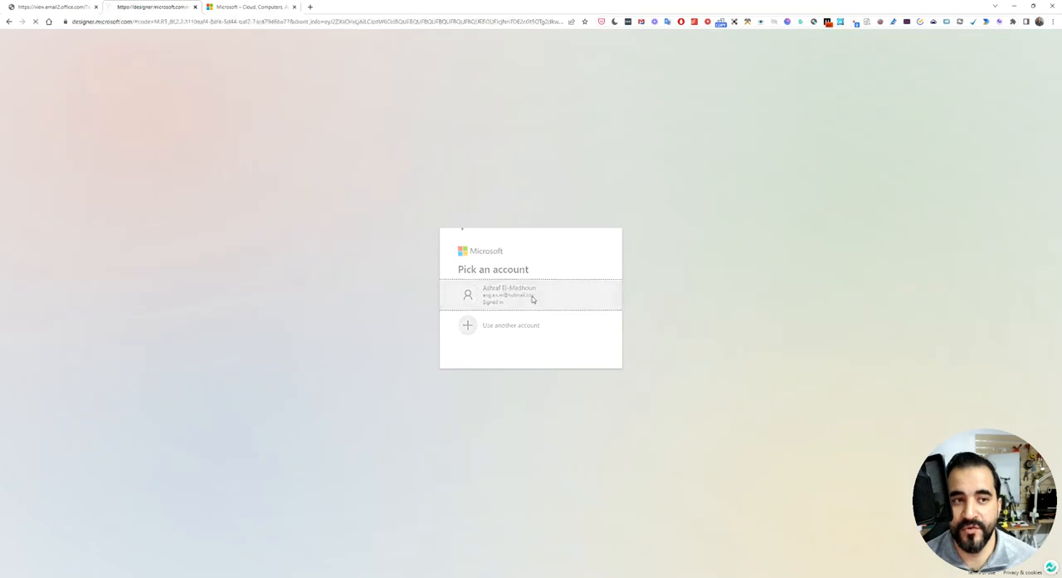
click(509, 294)
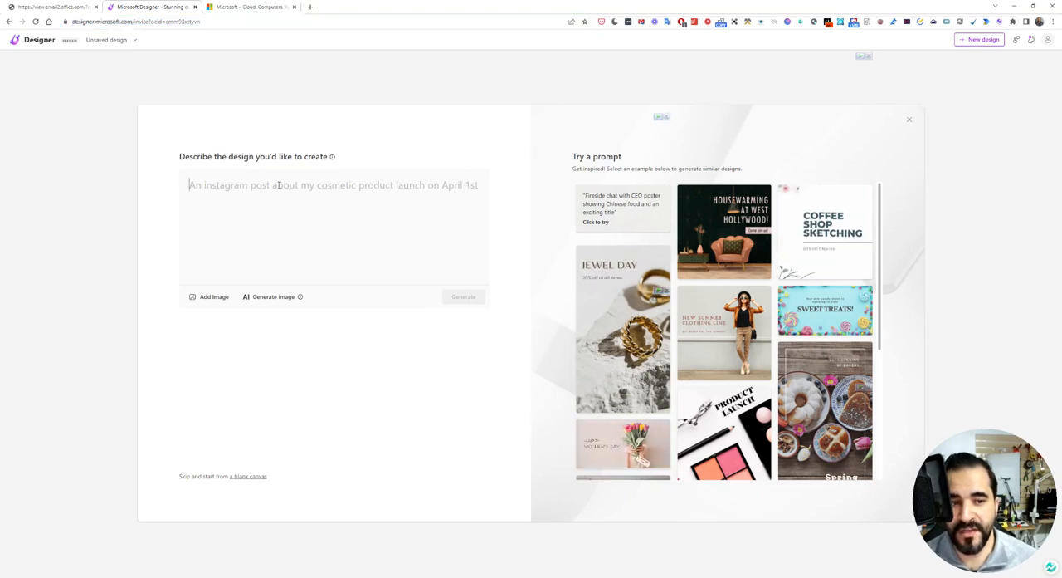
- Enter the prompt 'An Instagram Post about Ramadan'
text(An Instagram Post about)
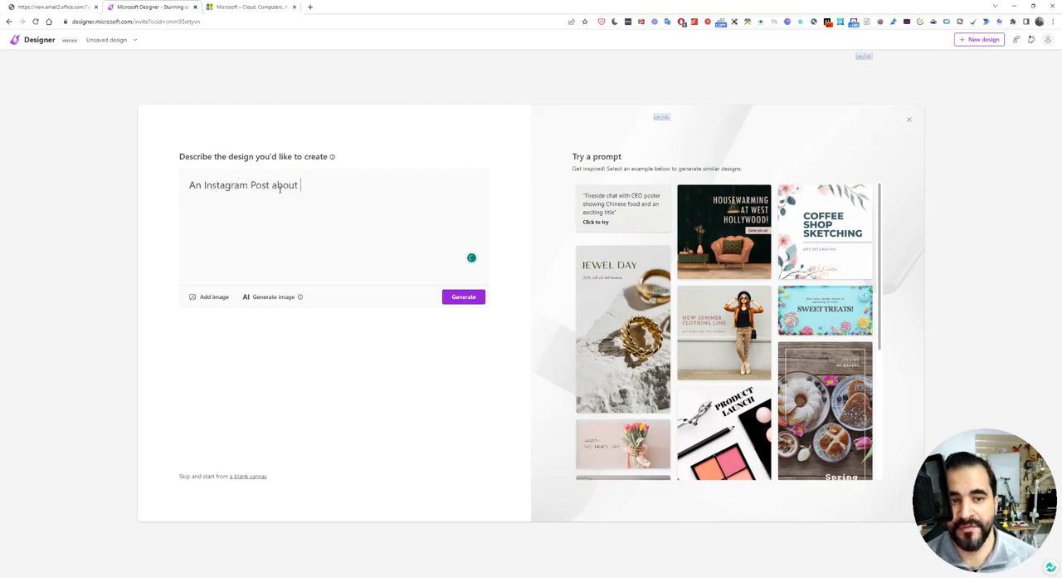
text(Ramadan)
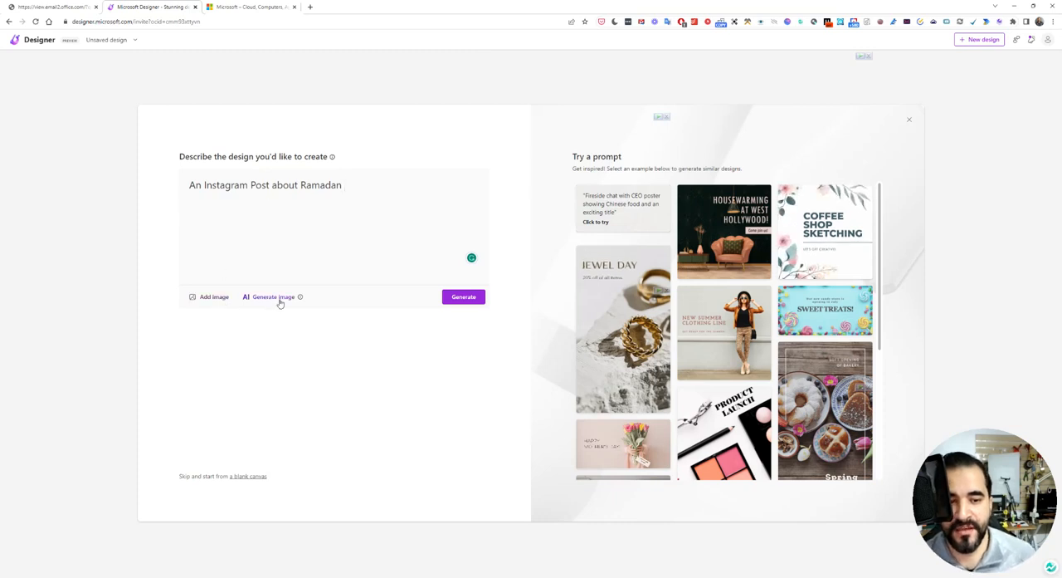
- Generate an image from 'ramdan' and attach the lantern-and-crescent result to the prompt
click(272, 296)
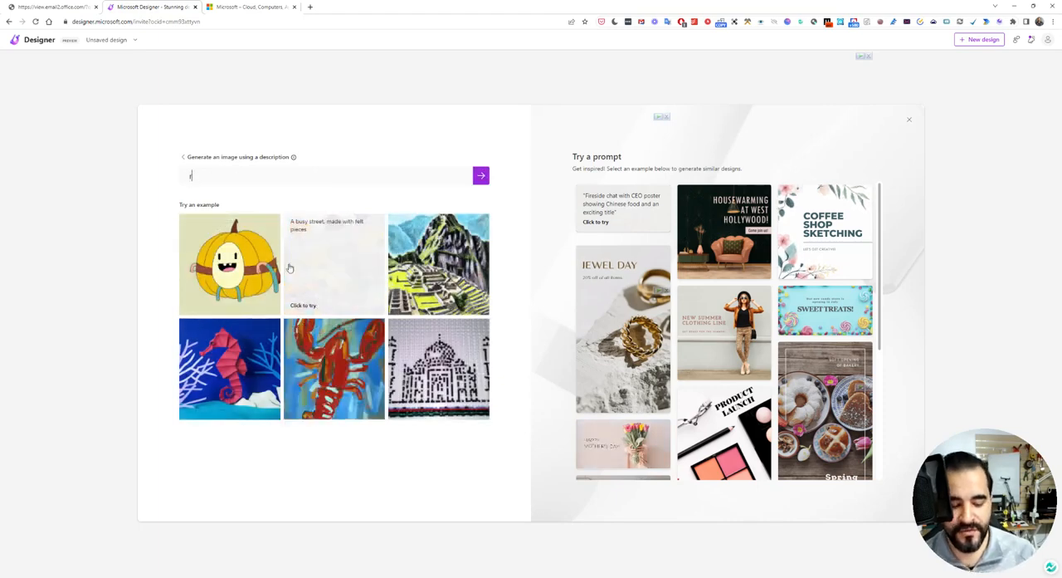
text(ramdan)
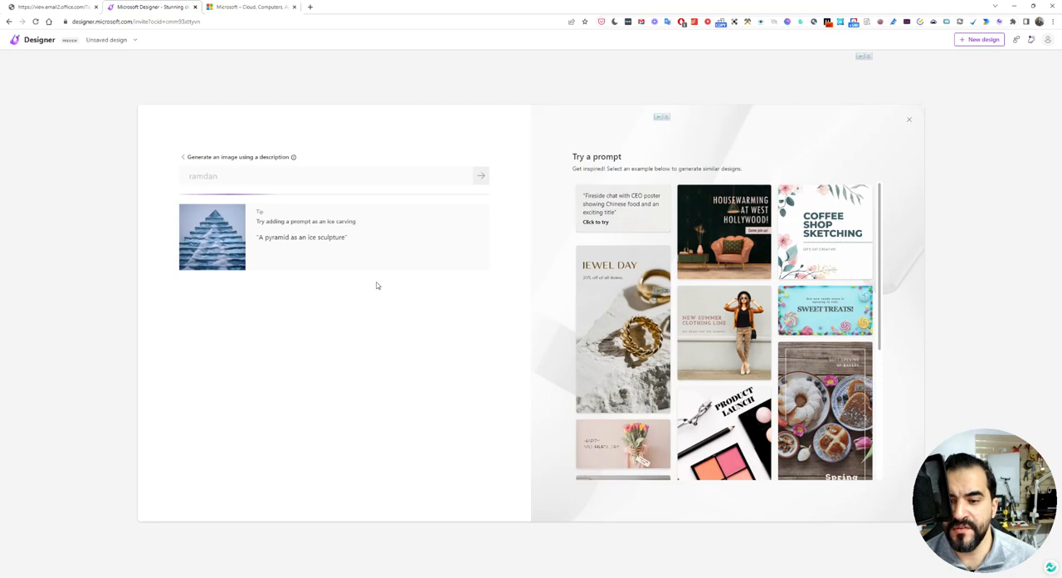
click(480, 176)
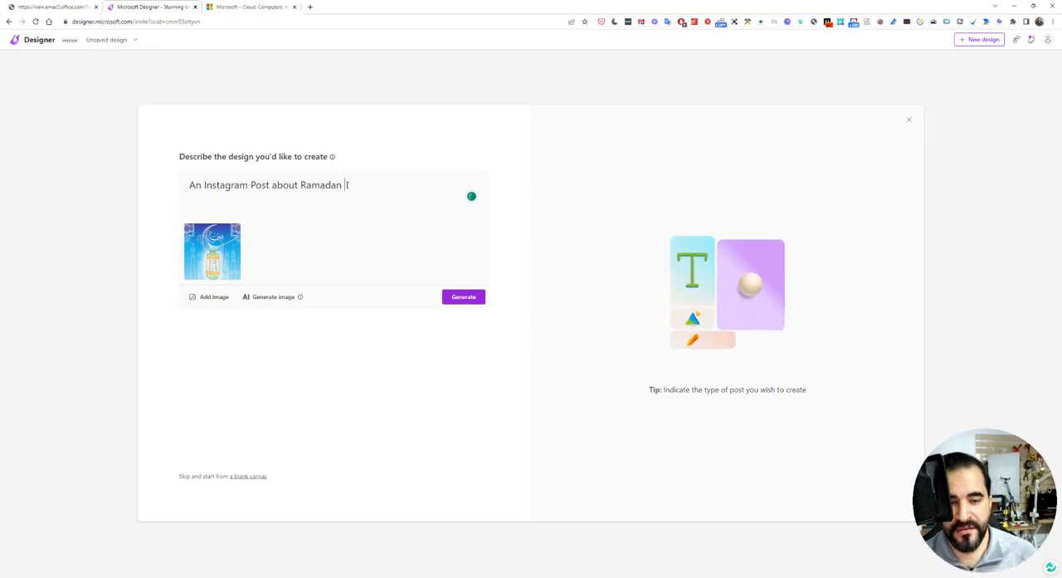
- Append 'with AshrafExplains Text' to the Ramadan prompt
text(with Ashra)
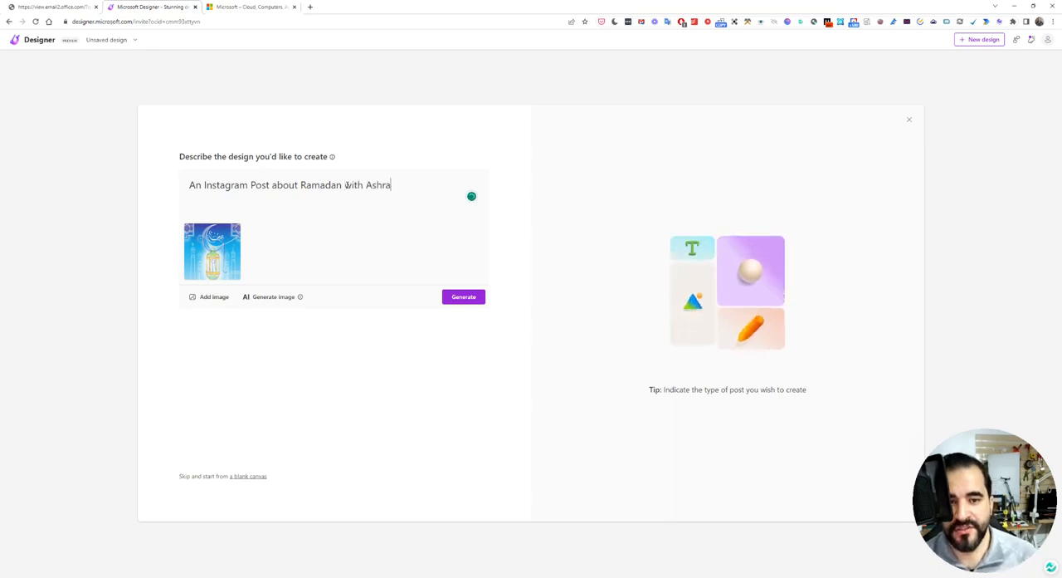
text(Explains)
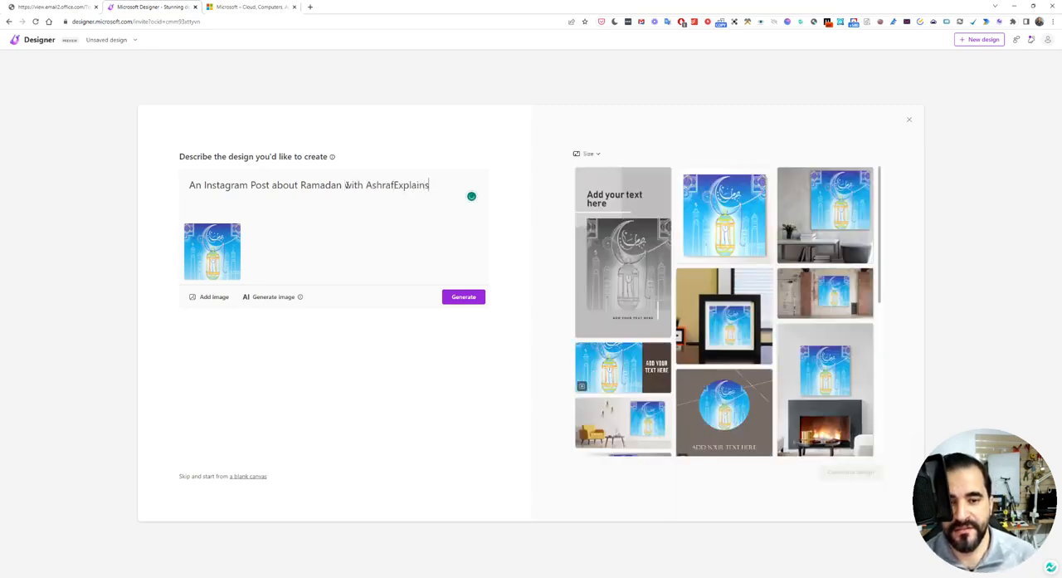
text(Text)
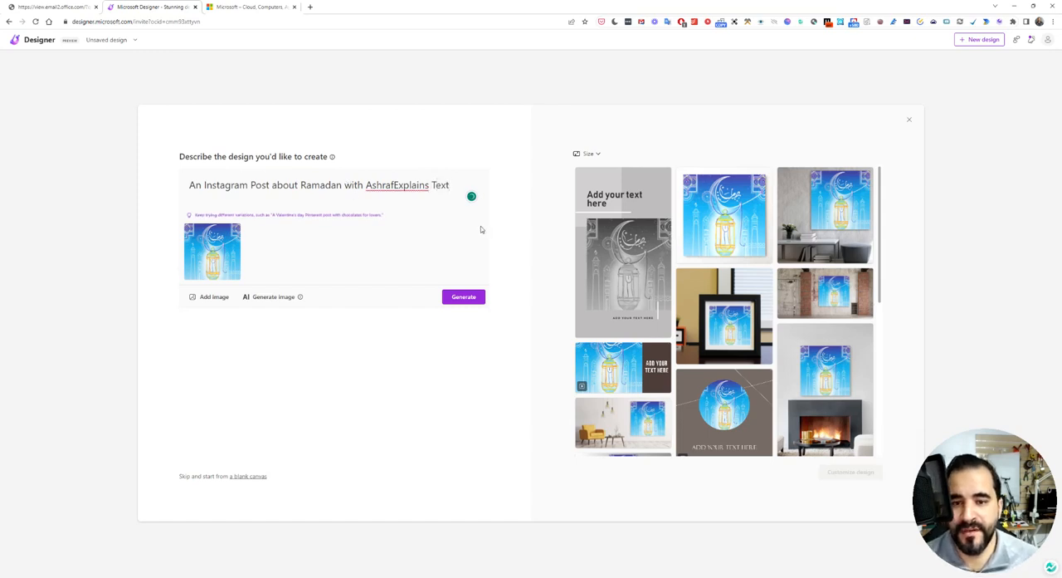
scroll(down, 3)
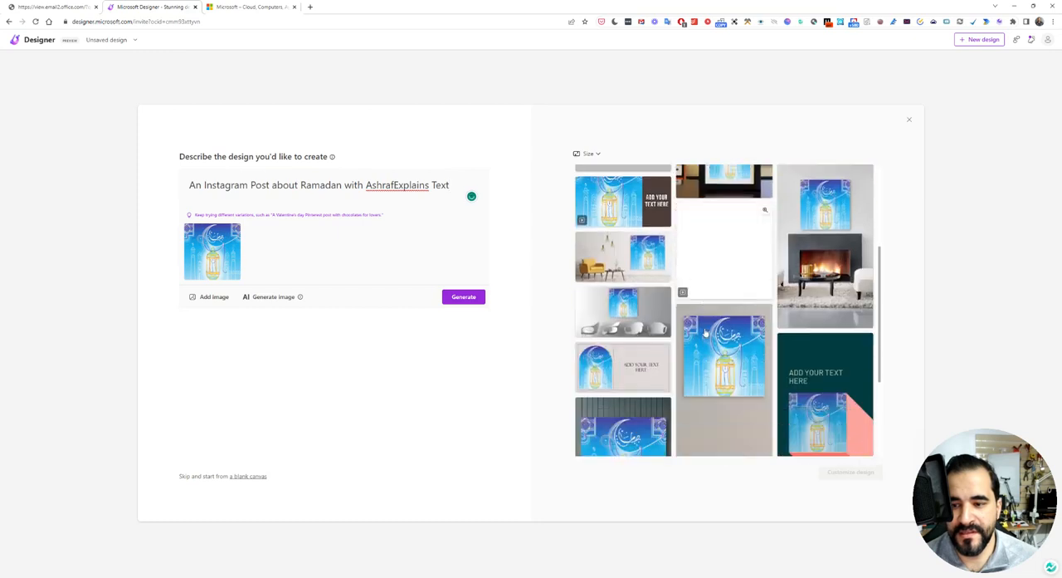
scroll(down, 3)
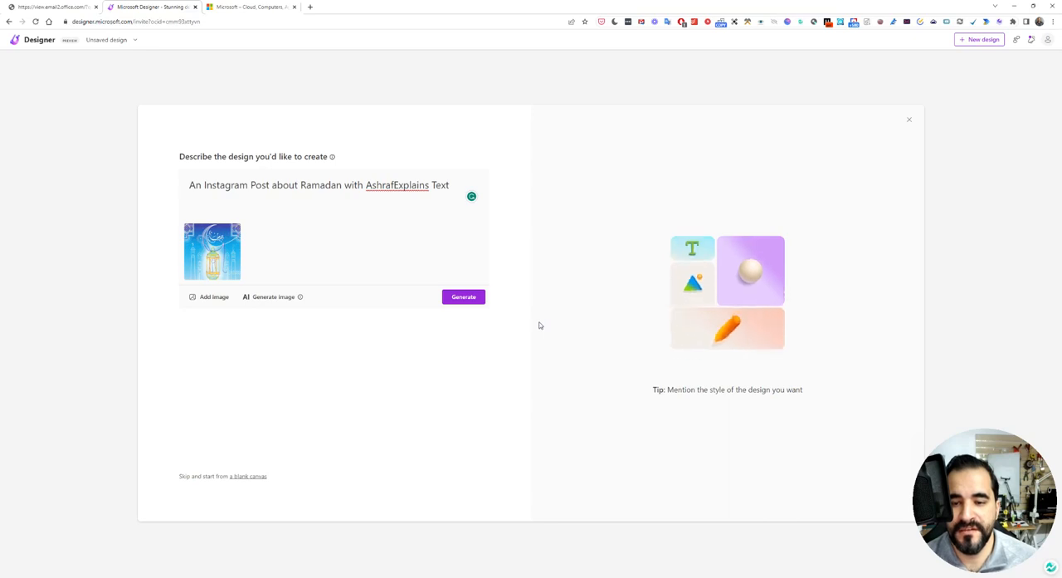
- Regenerate the design suggestions, browse them, and select the prompt text after Ramadan
click(463, 296)
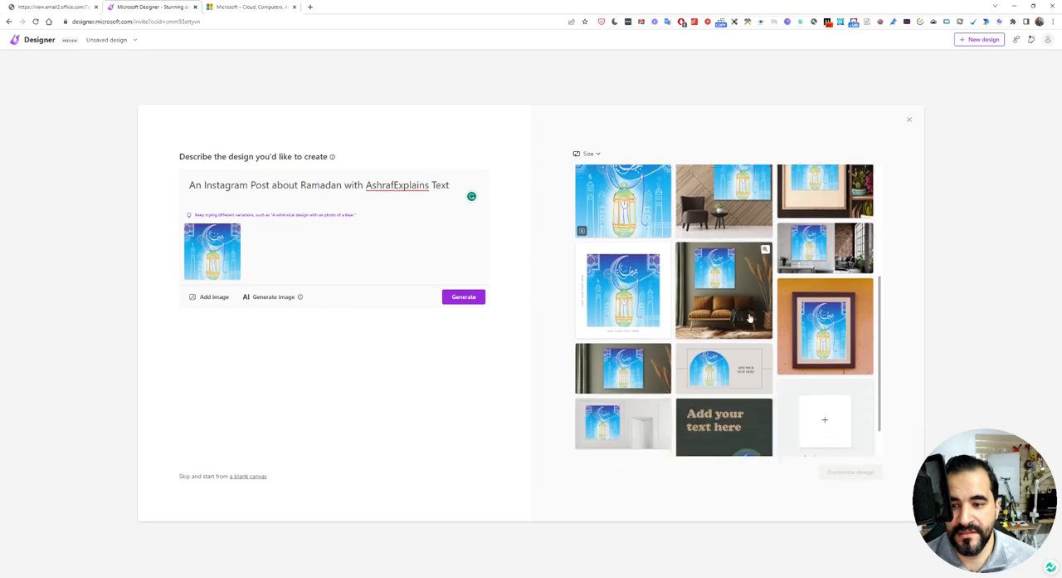
scroll(down, 3)
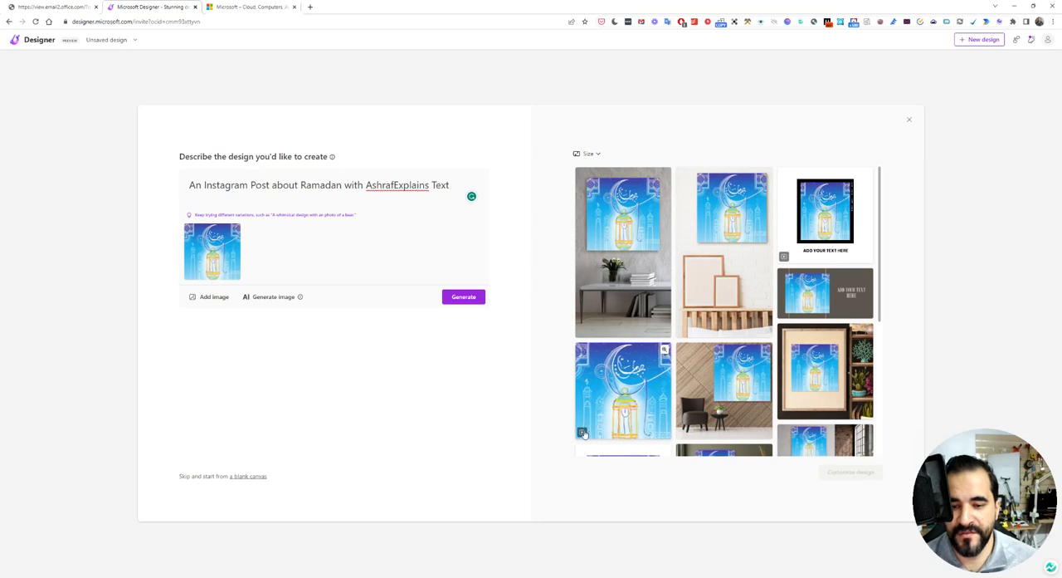
scroll(down, 3)
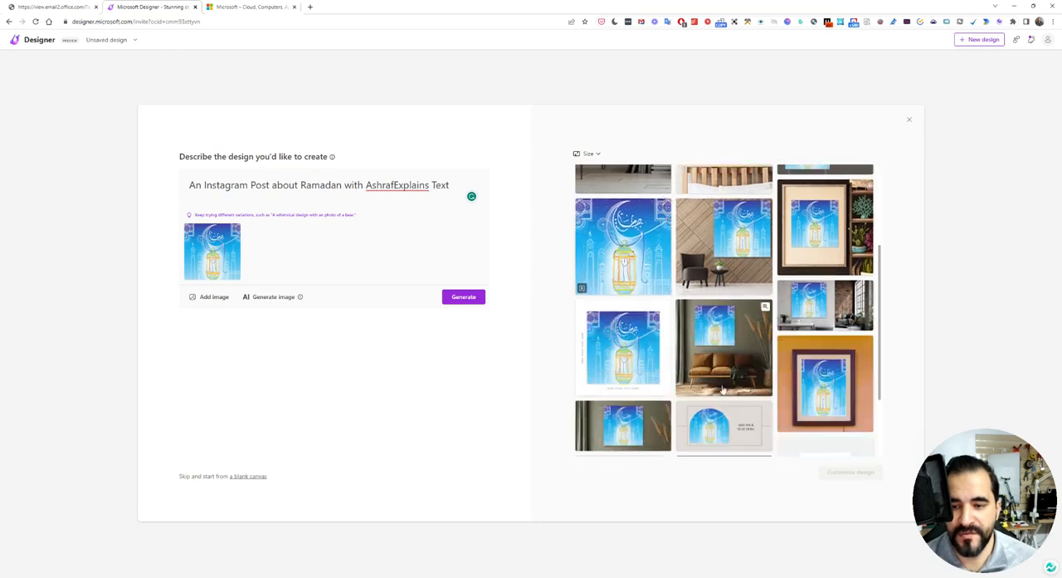
scroll(down, 3)
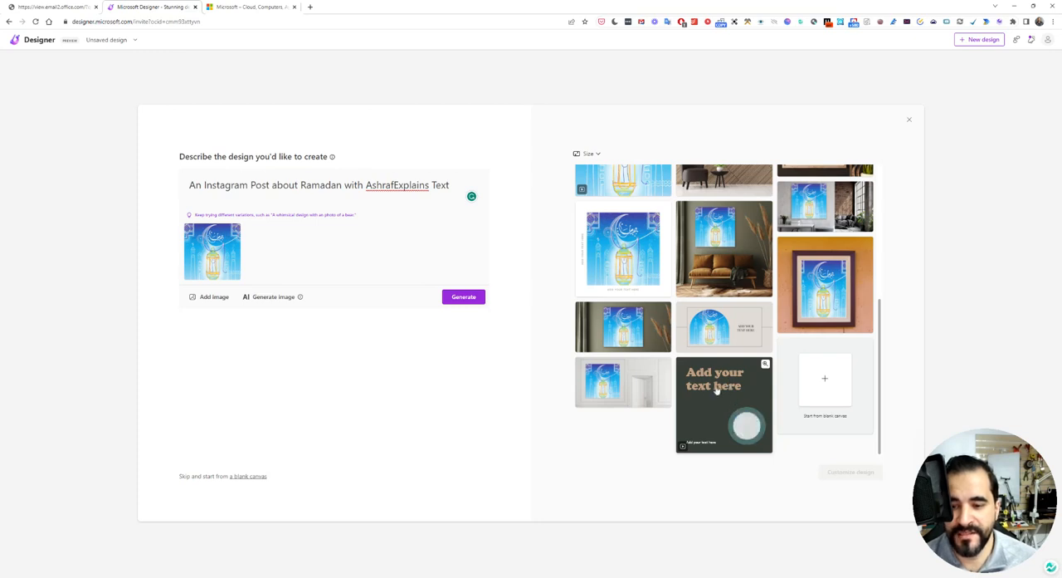
double_click(284, 184)
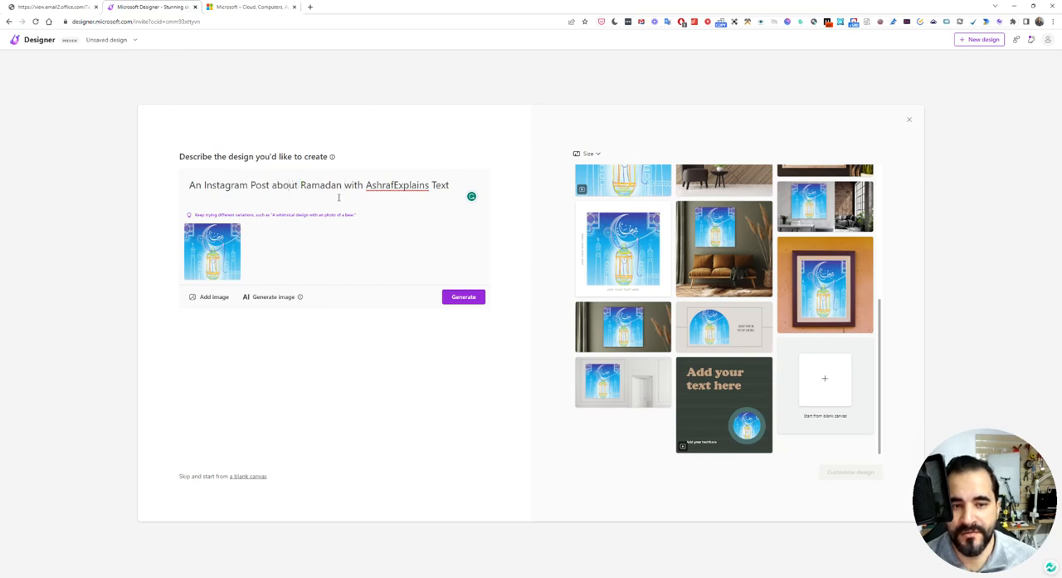
- Revise the prompt to request Muslim signs, regenerate, and browse the lantern designs
text(showing muslim)
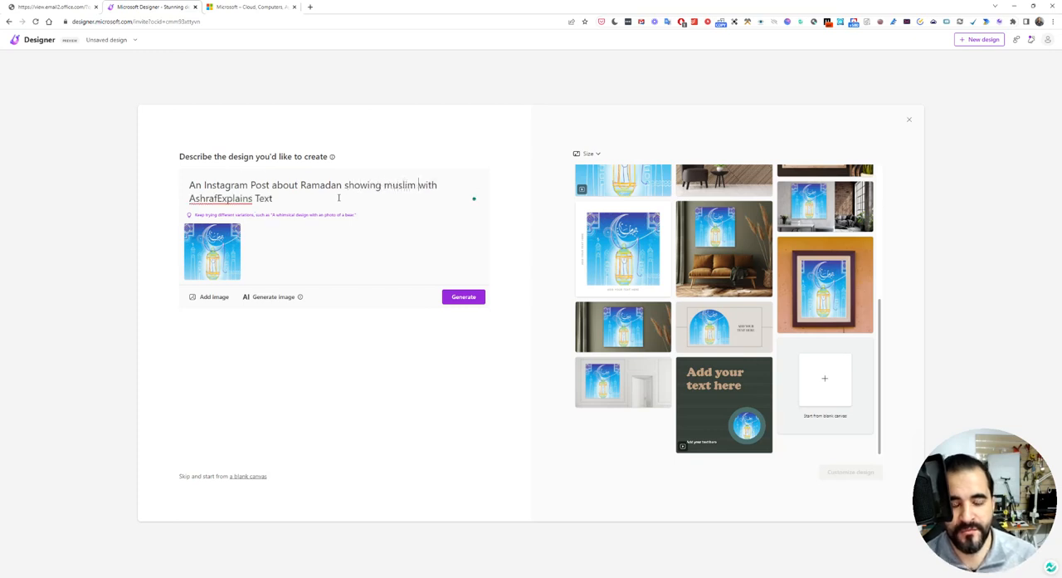
text(signs)
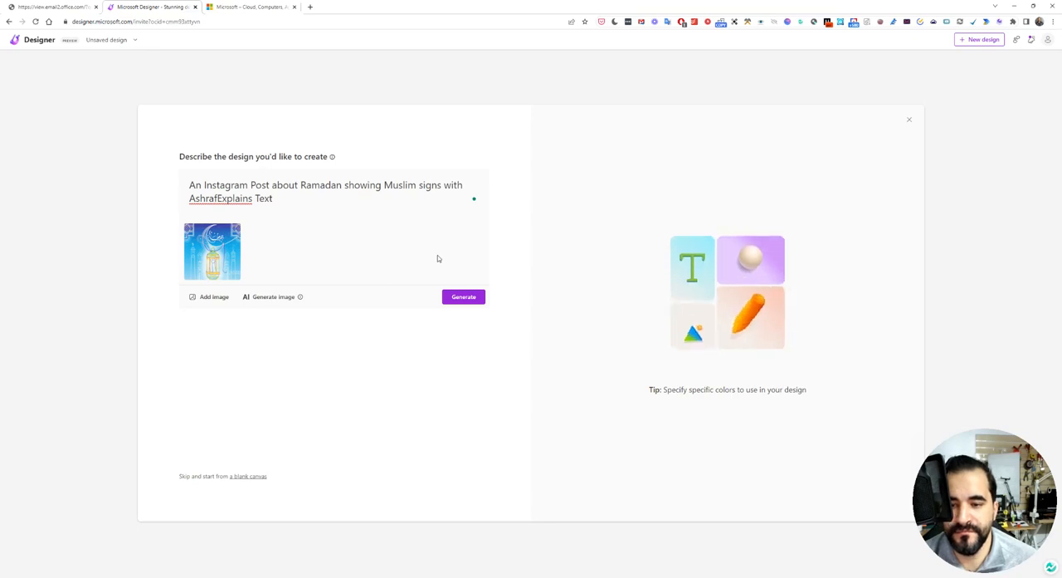
click(464, 297)
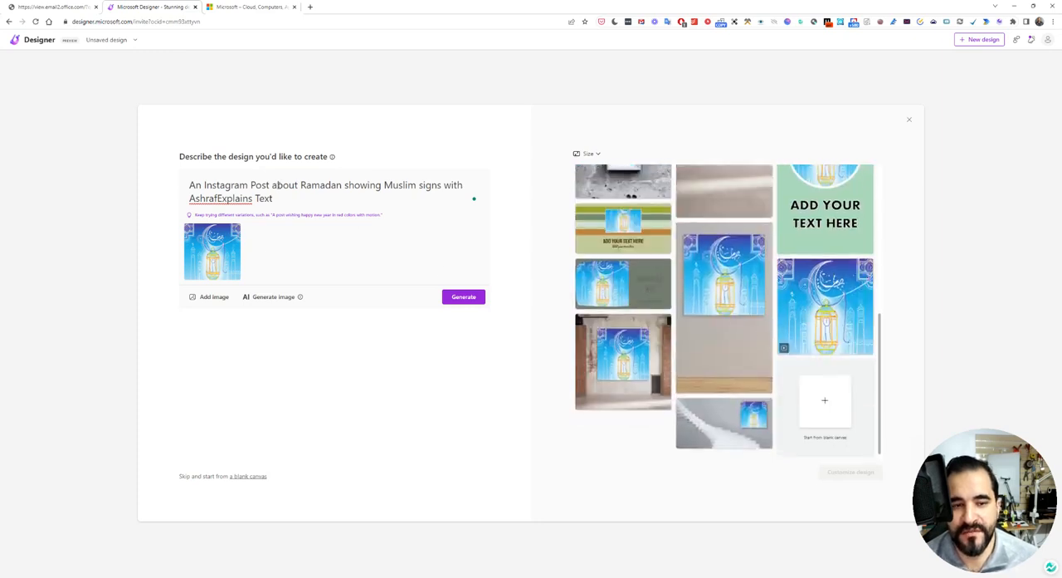
scroll(down, 3)
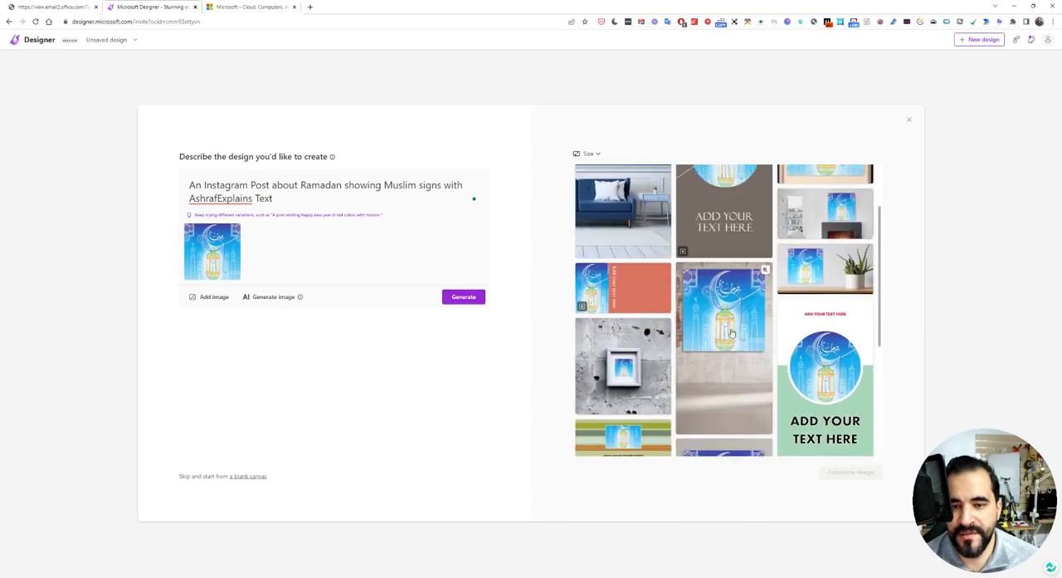
scroll(down, 3)
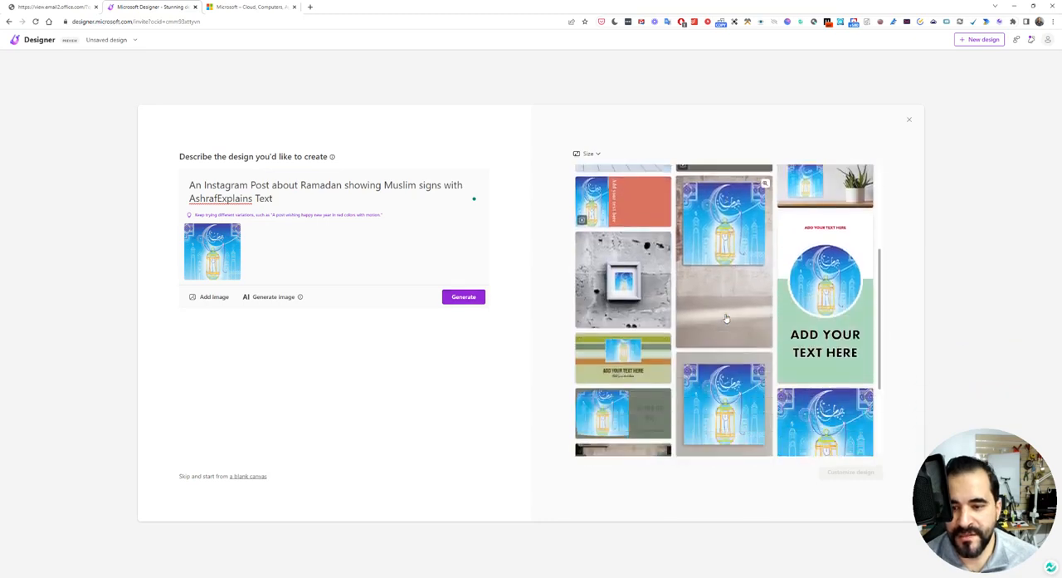
scroll(down, 3)
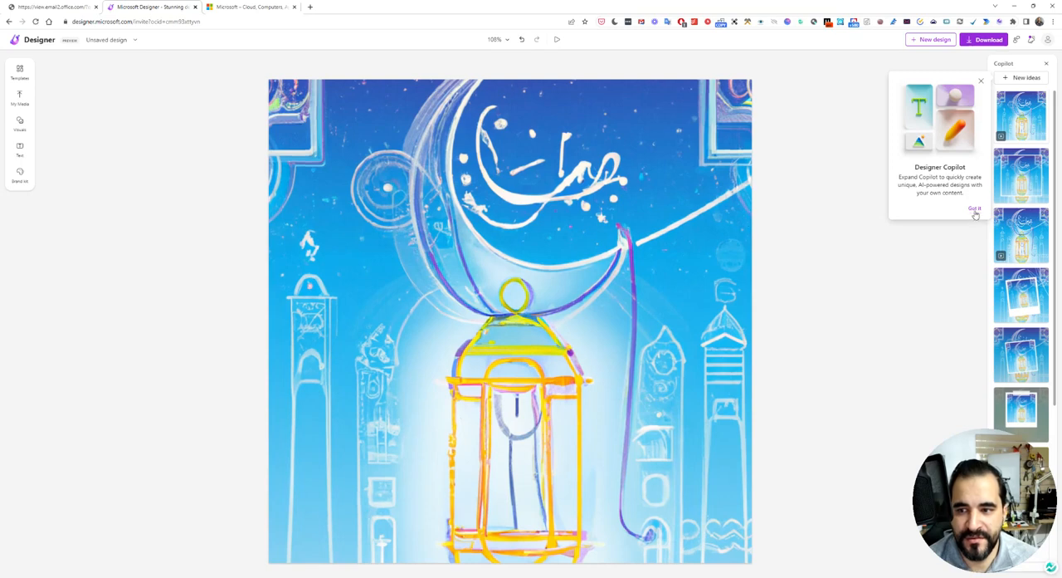
- Dismiss the Copilot tip, apply the blue-and-yellow shapes layout, and show Templates
click(974, 207)
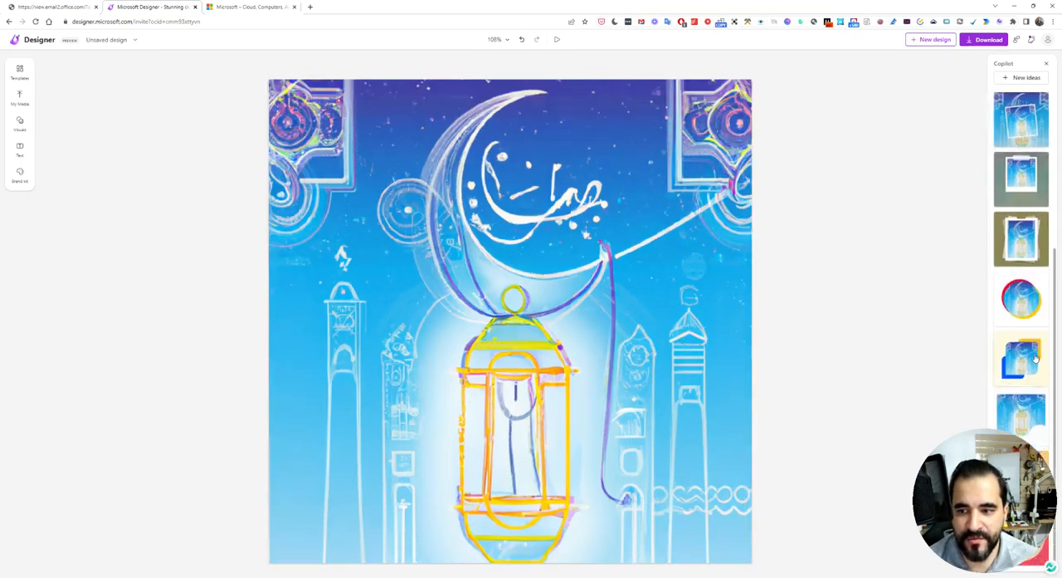
click(1021, 357)
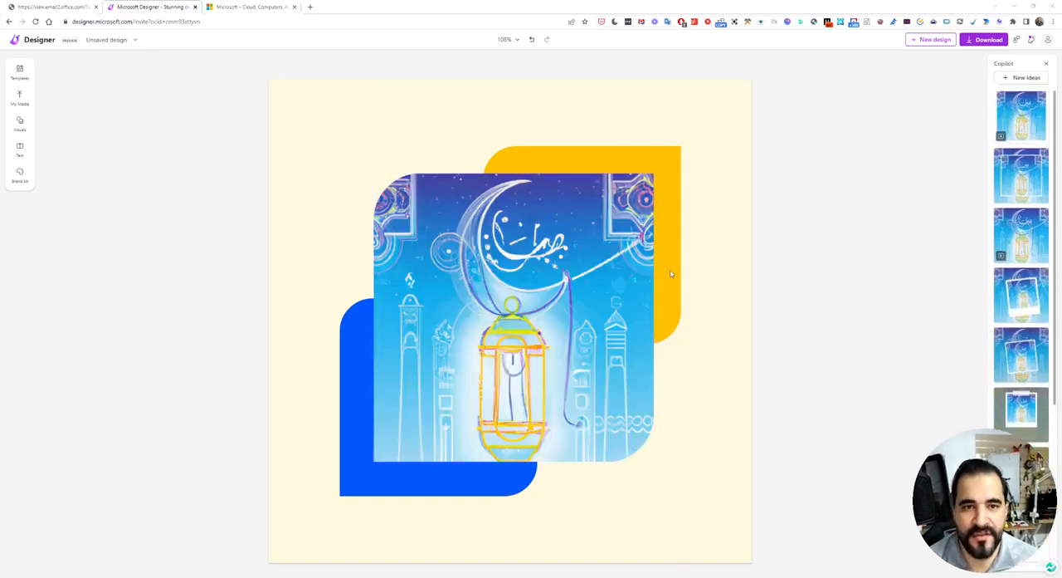
click(19, 71)
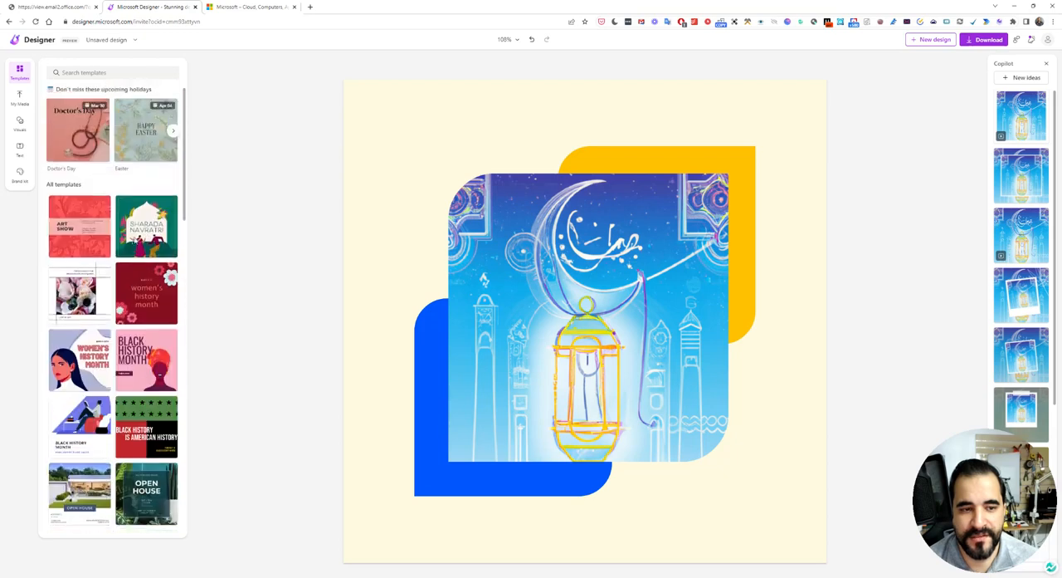
- Browse the text style presets in the Text sidebar
click(19, 123)
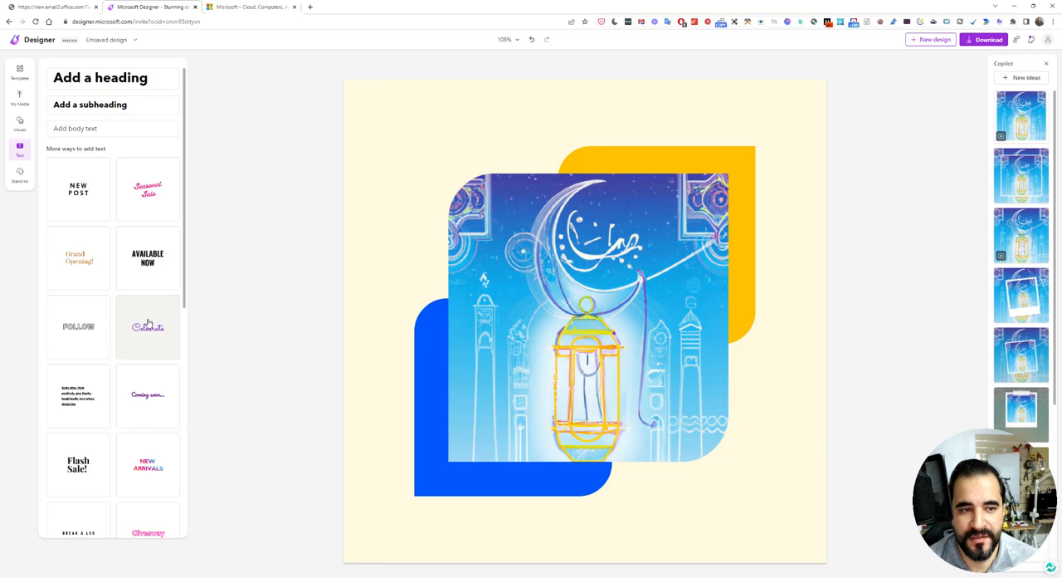
scroll(down, 3)
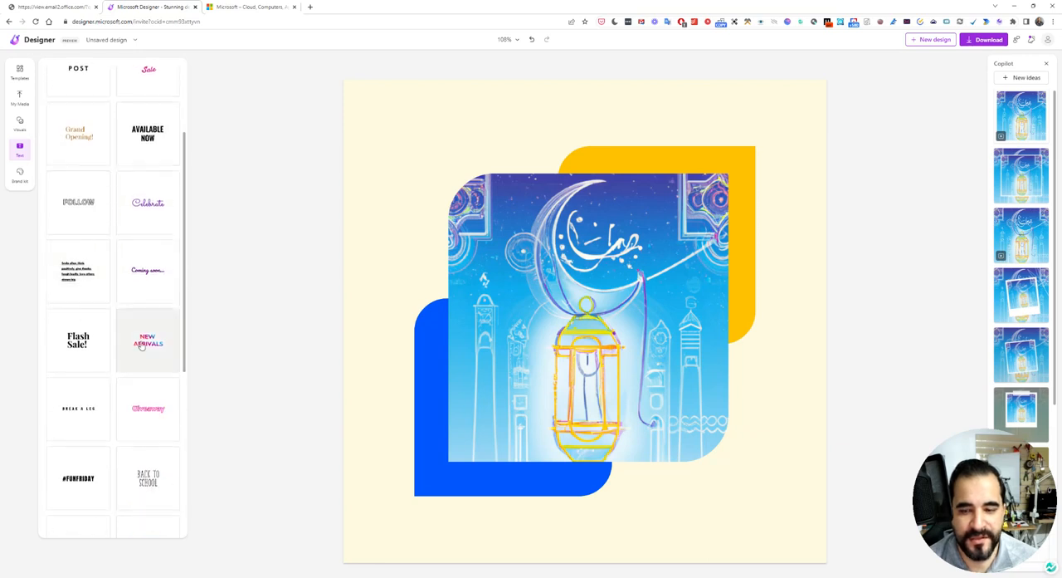
scroll(down, 3)
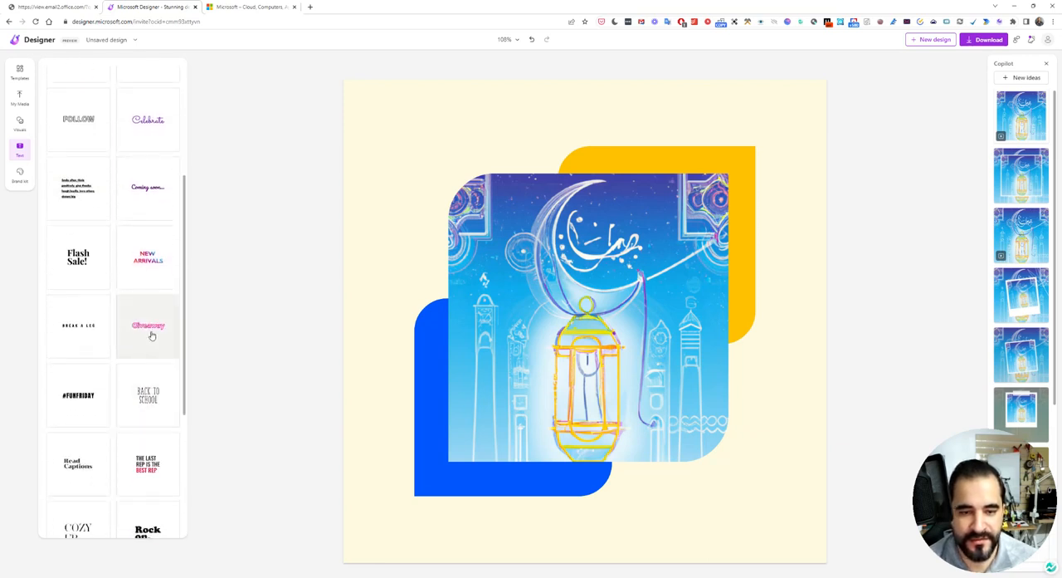
scroll(down, 3)
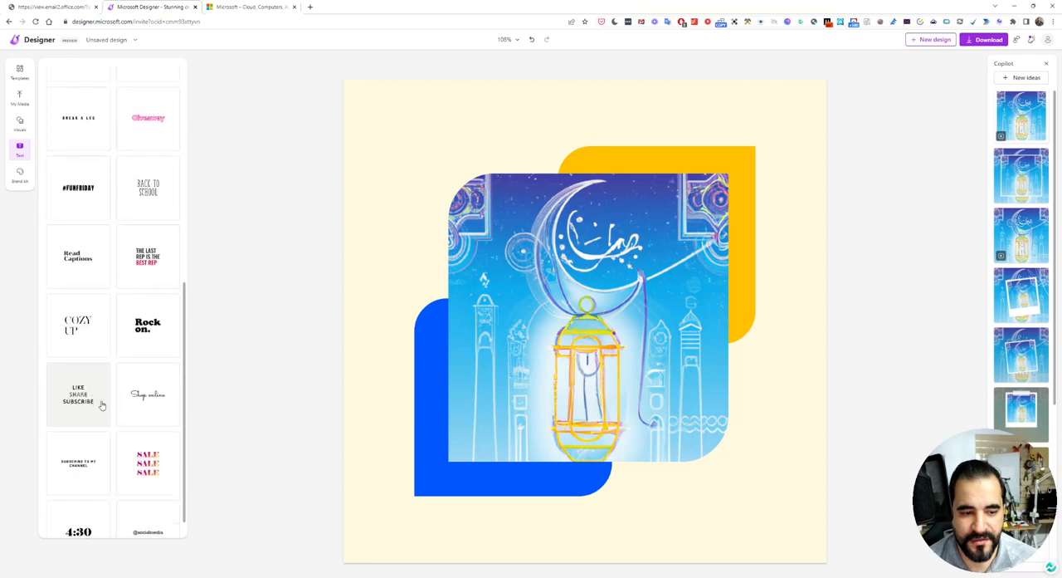
- Add an 'Ashraf Explains' script title and preview two Copilot layout ideas
click(147, 394)
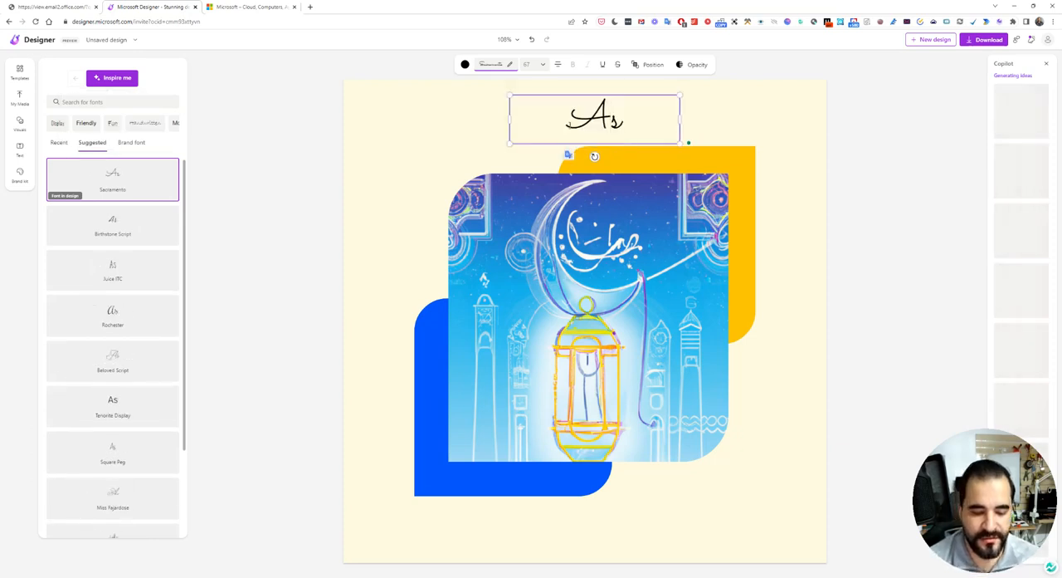
text(Ashraf Explains)
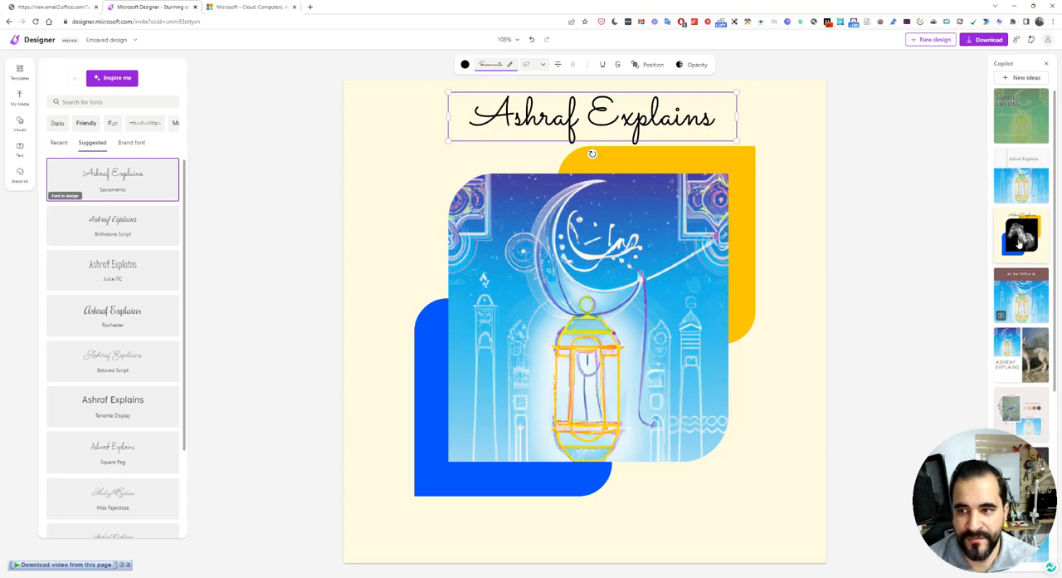
scroll(down, 3)
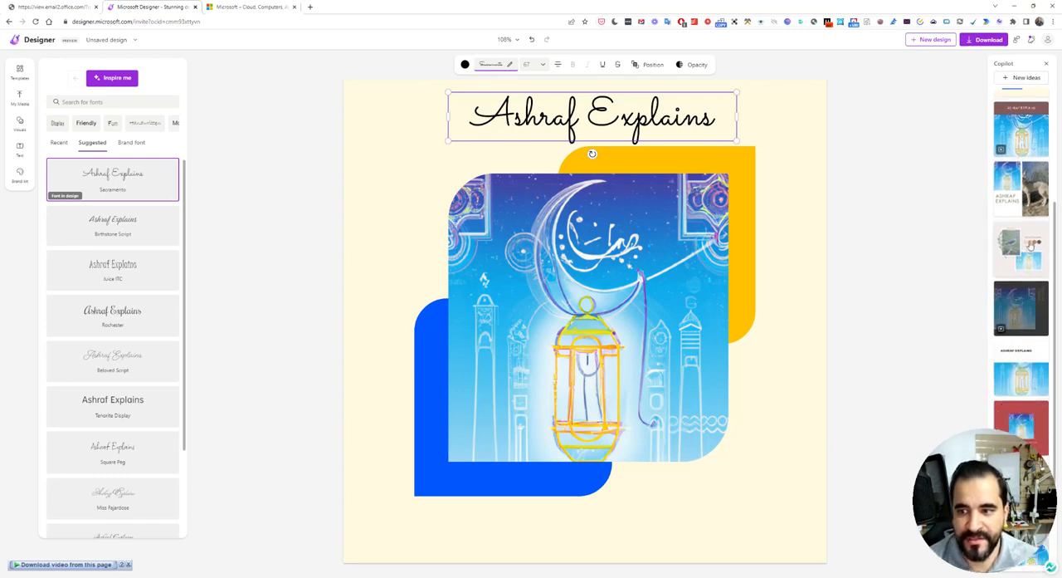
click(19, 149)
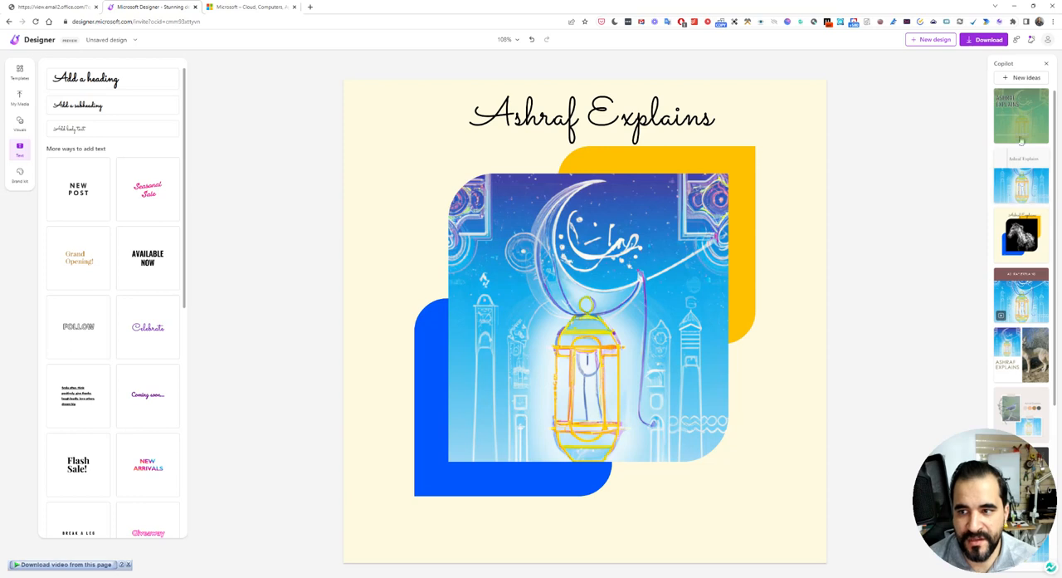
click(1022, 116)
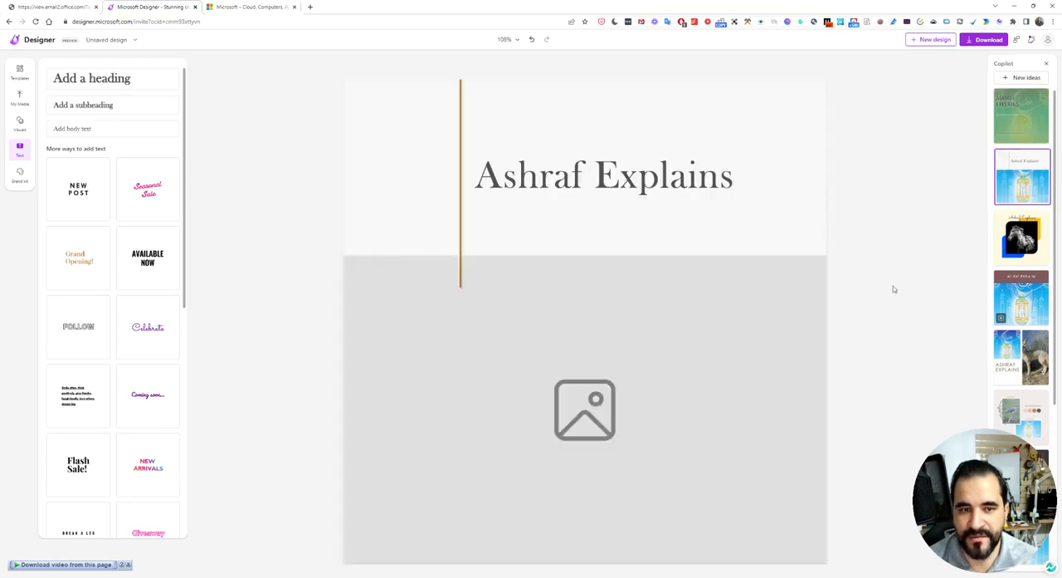
click(1022, 177)
text(c)
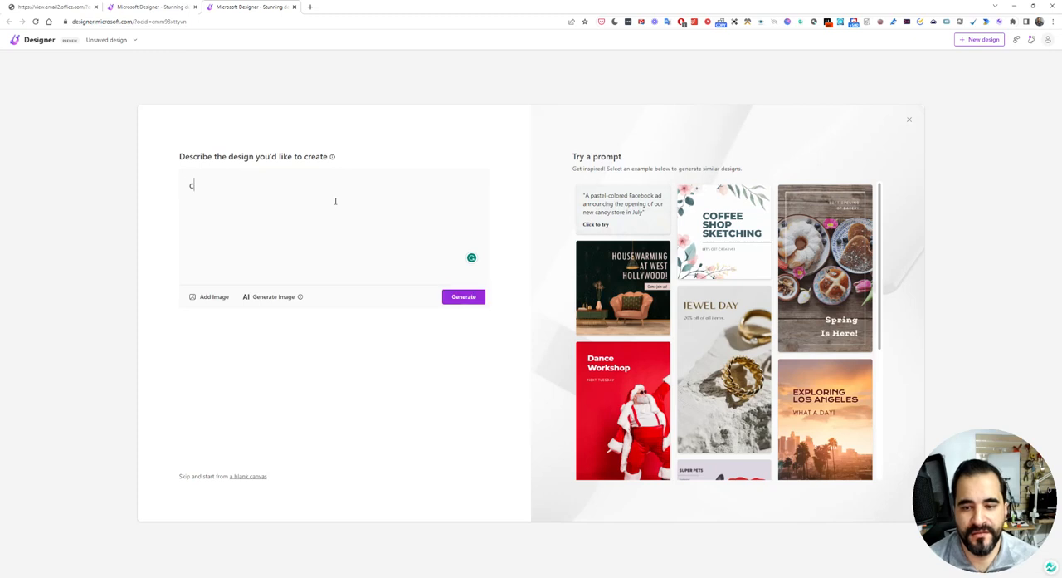
- Generate three Messi images from the prompt 'create a FIFA World cup design featuring Messi'
text(reate a FIFA W)
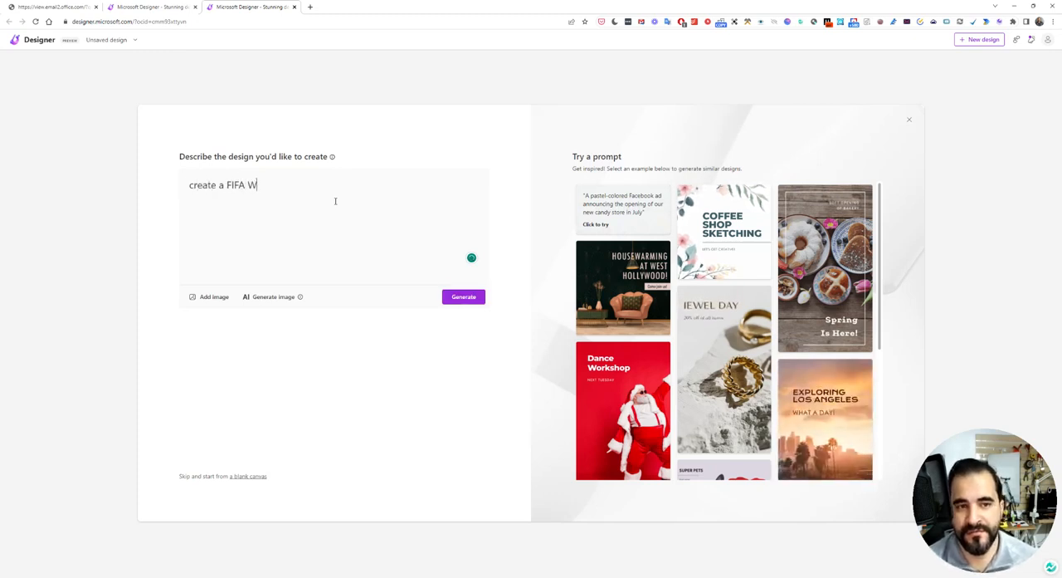
text(orld cup dd)
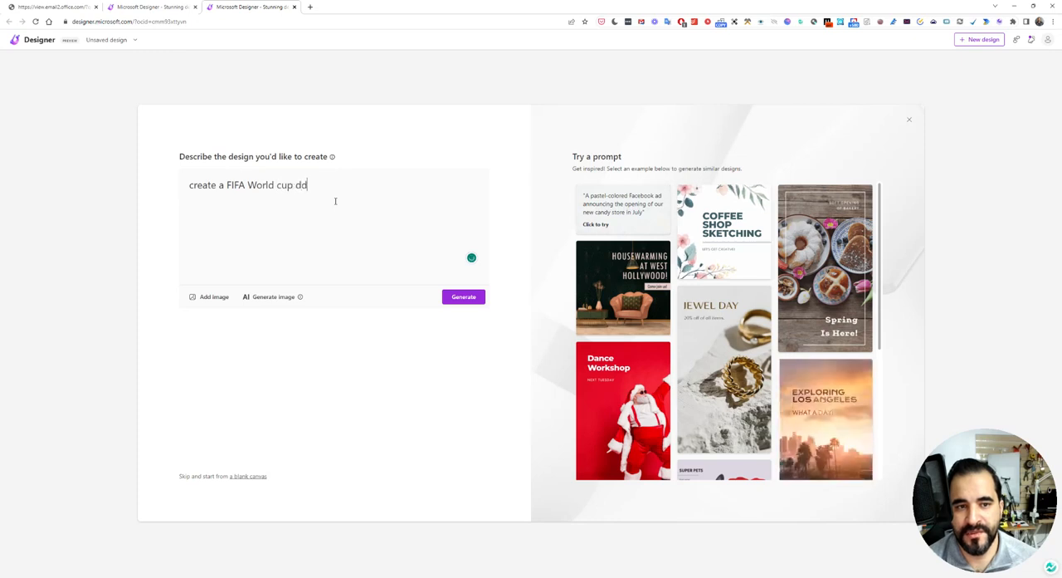
text(esign featuring Messi)
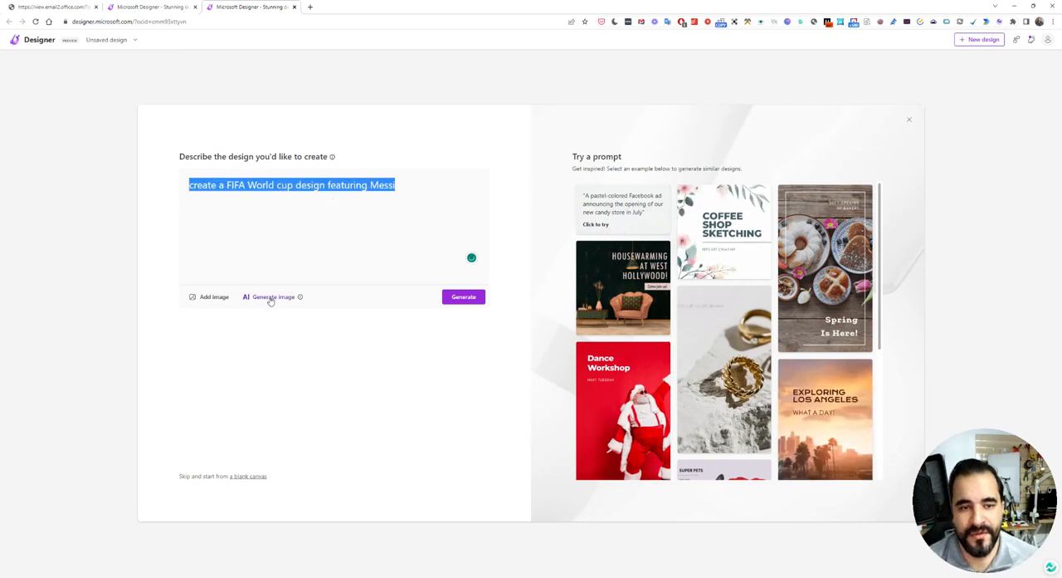
click(273, 297)
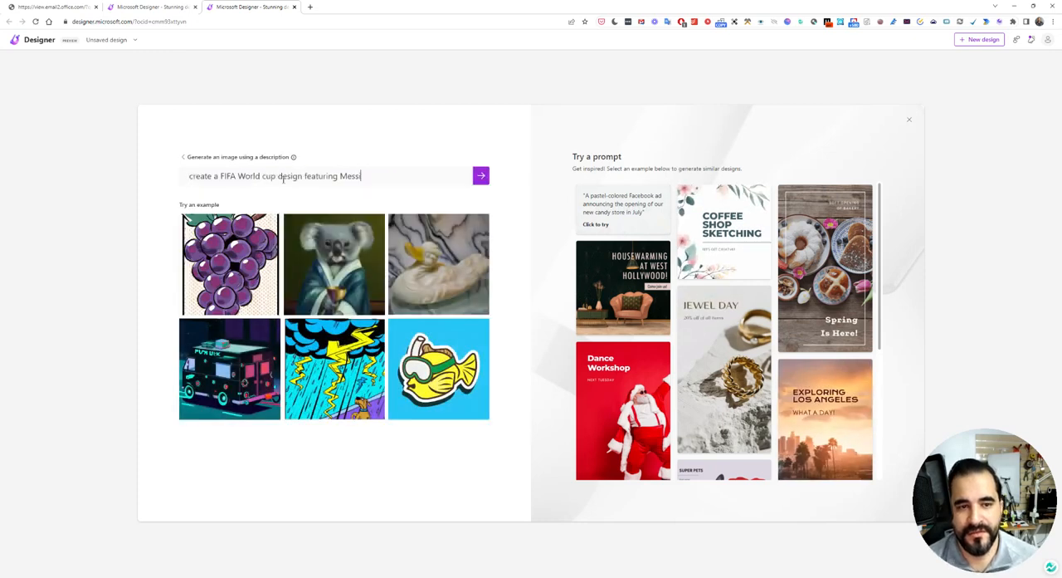
click(481, 175)
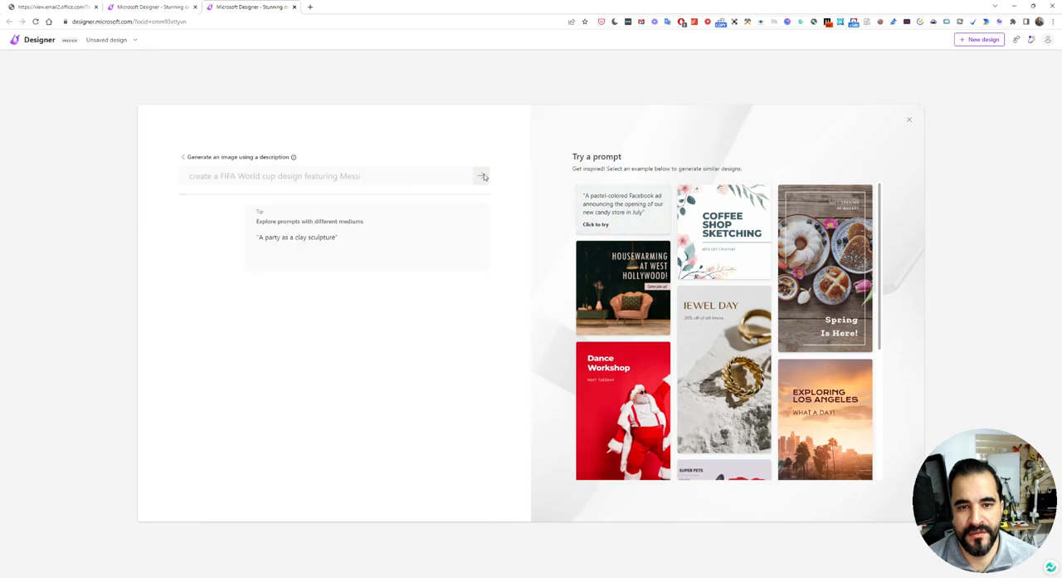
click(481, 175)
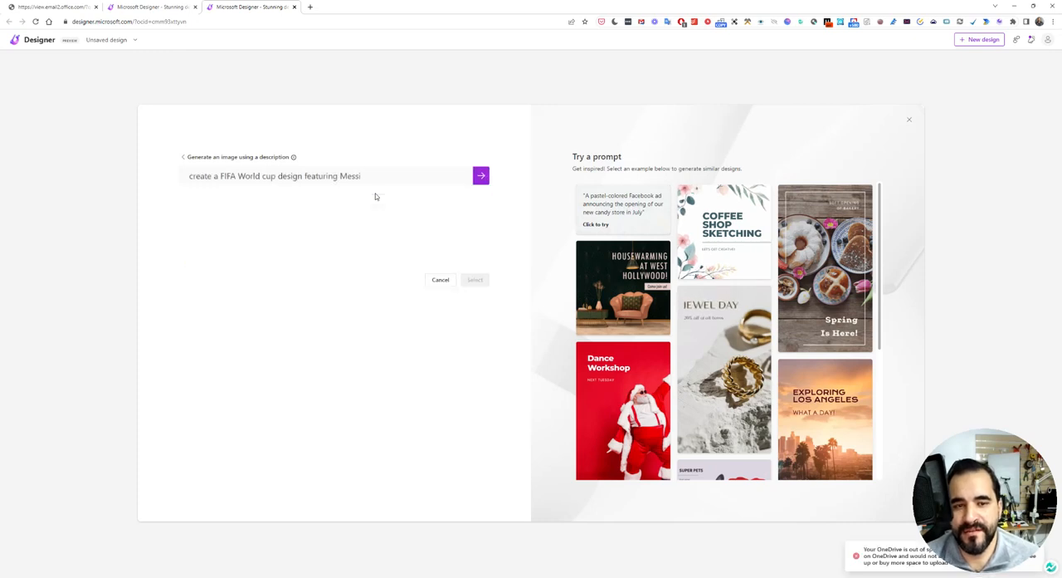
click(480, 175)
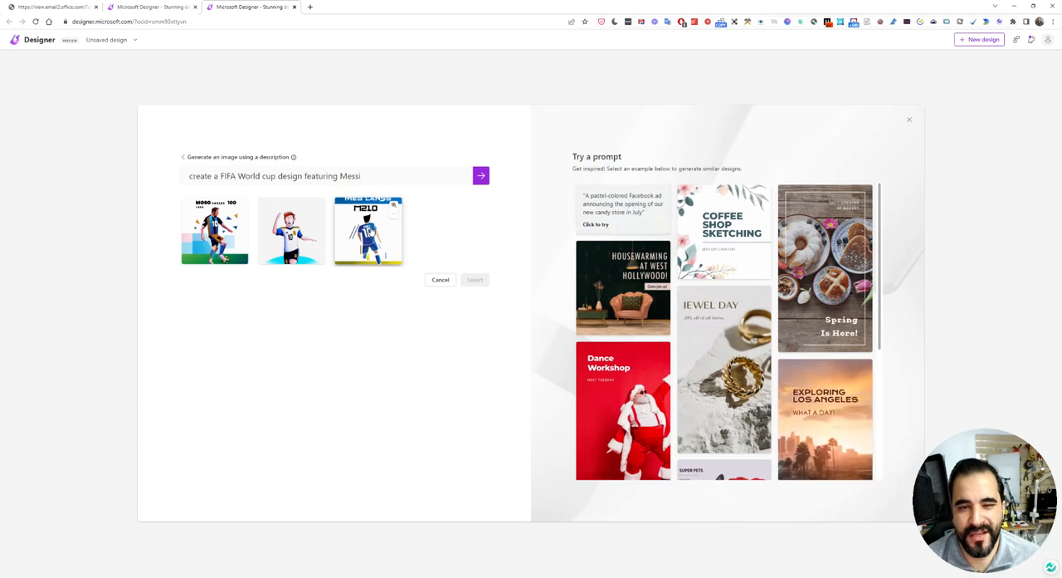
- Use the third footballer image and open the 'Let's Play!' World Cup poster suggestion
click(367, 230)
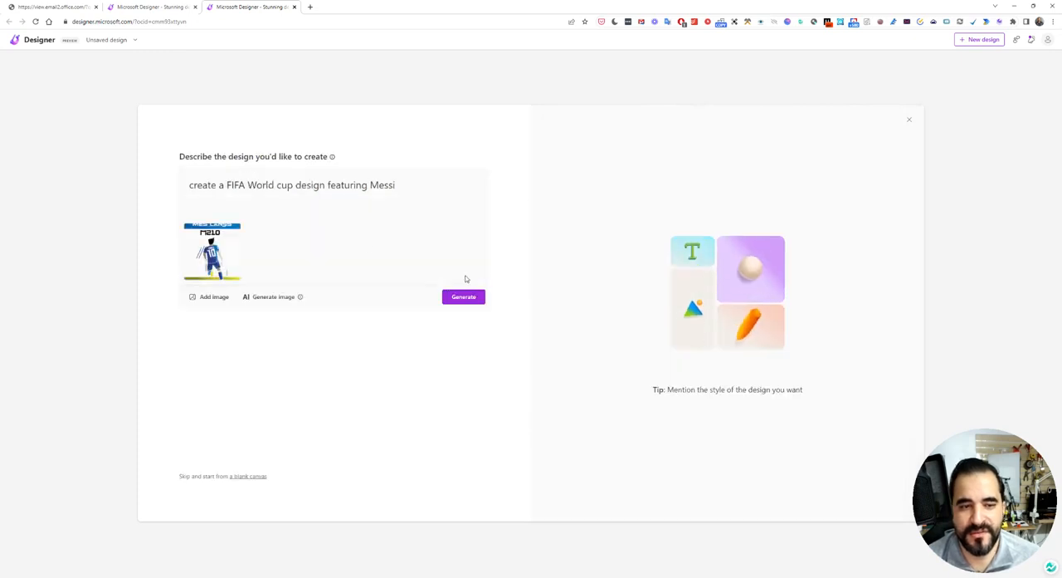
click(463, 296)
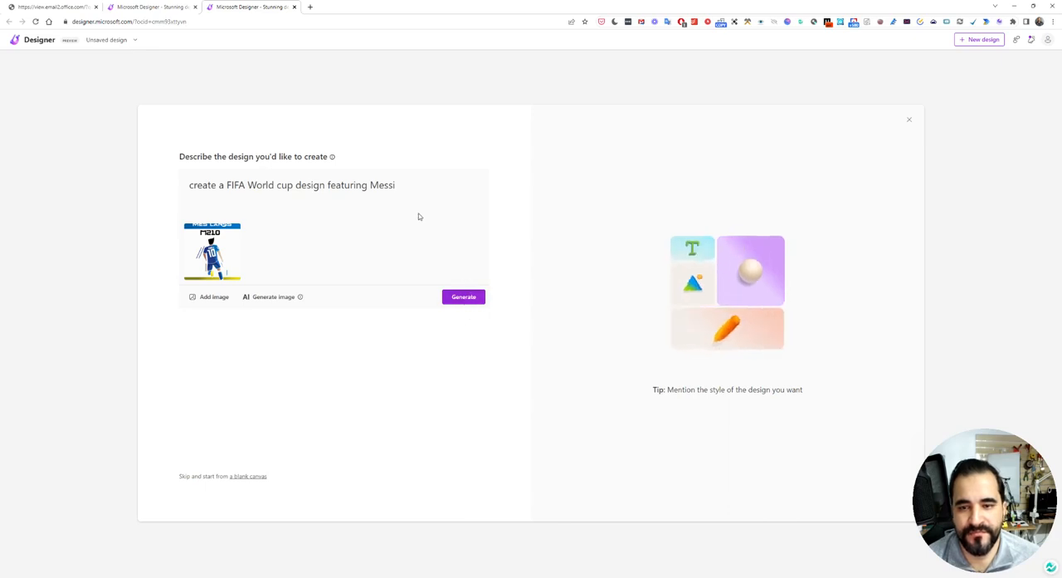
click(463, 297)
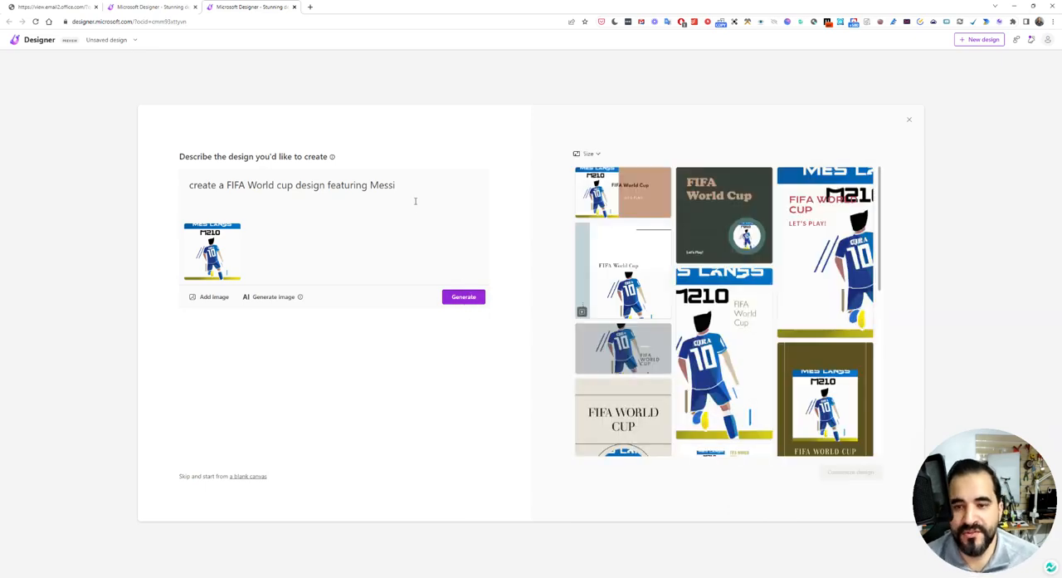
scroll(down, 3)
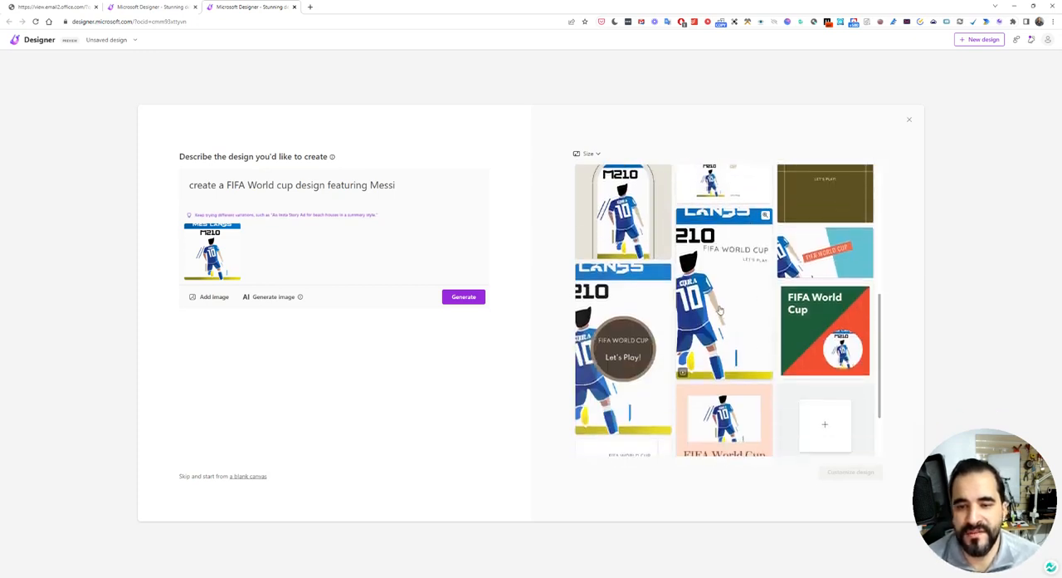
click(724, 299)
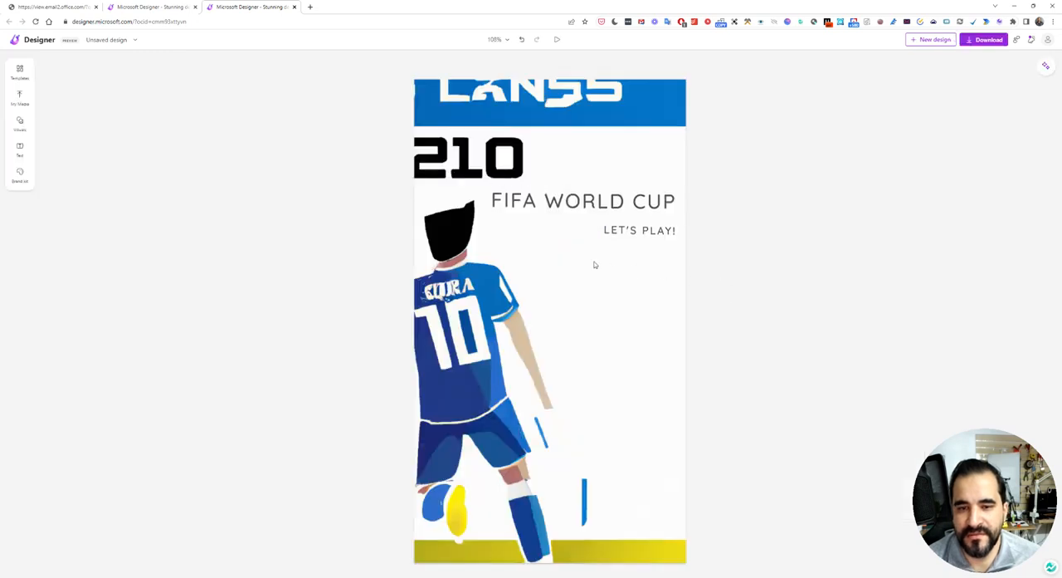
- Inspect the FIFA WORLD CUP and LET'S PLAY! text, view Copilot ideas, then start a new design
click(584, 201)
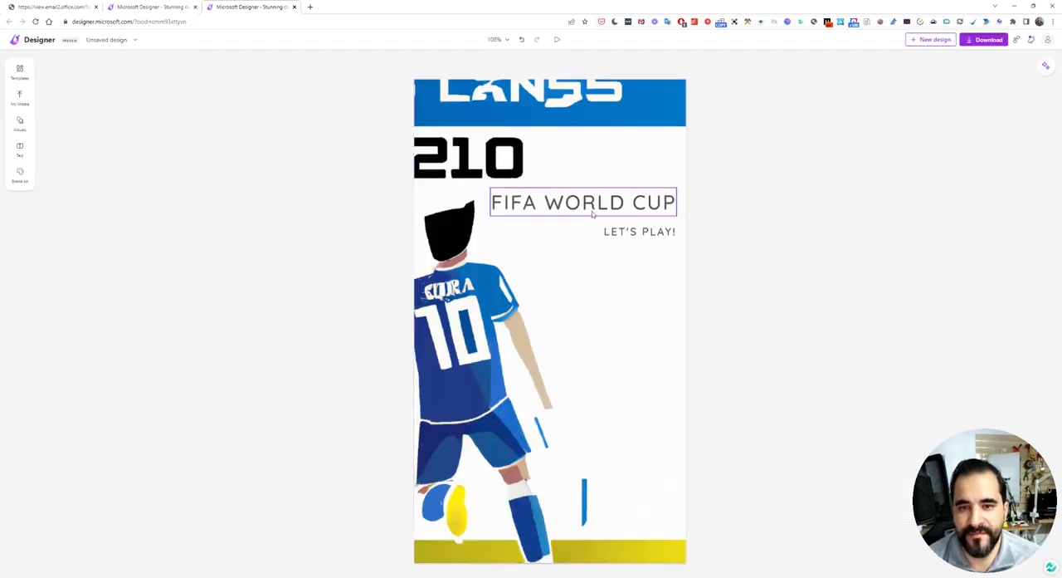
click(639, 231)
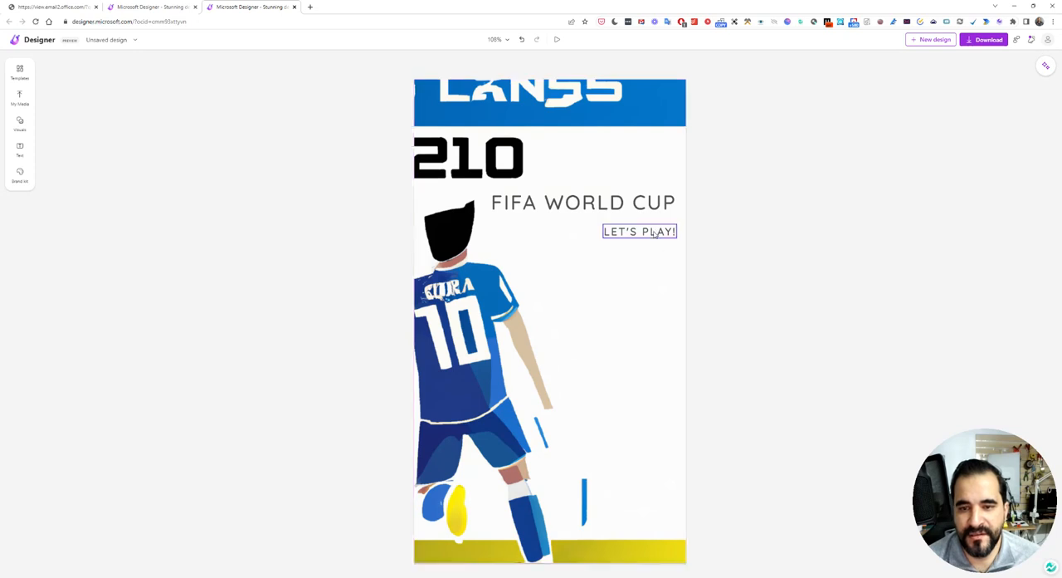
click(913, 274)
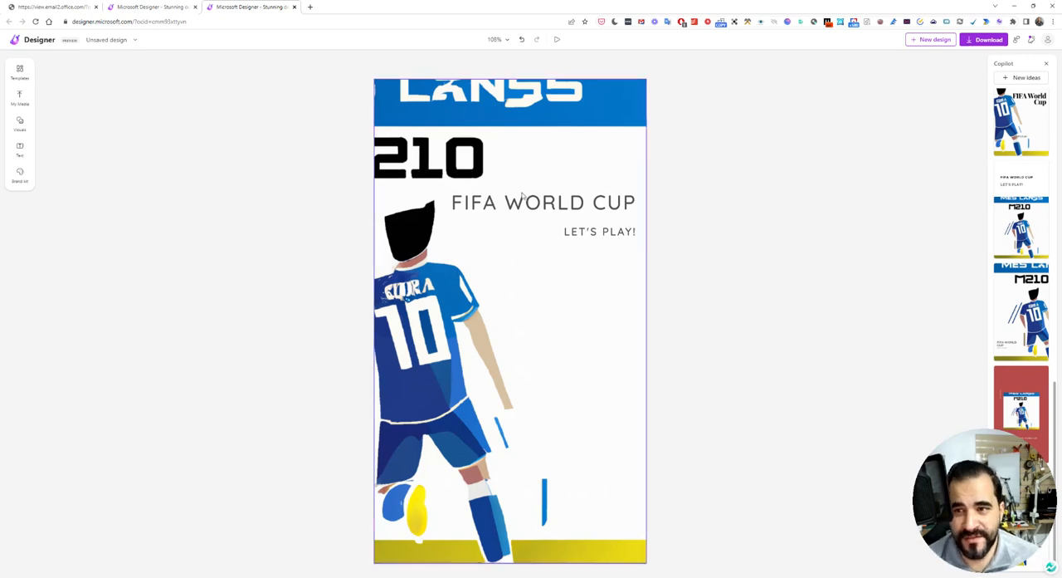
click(409, 7)
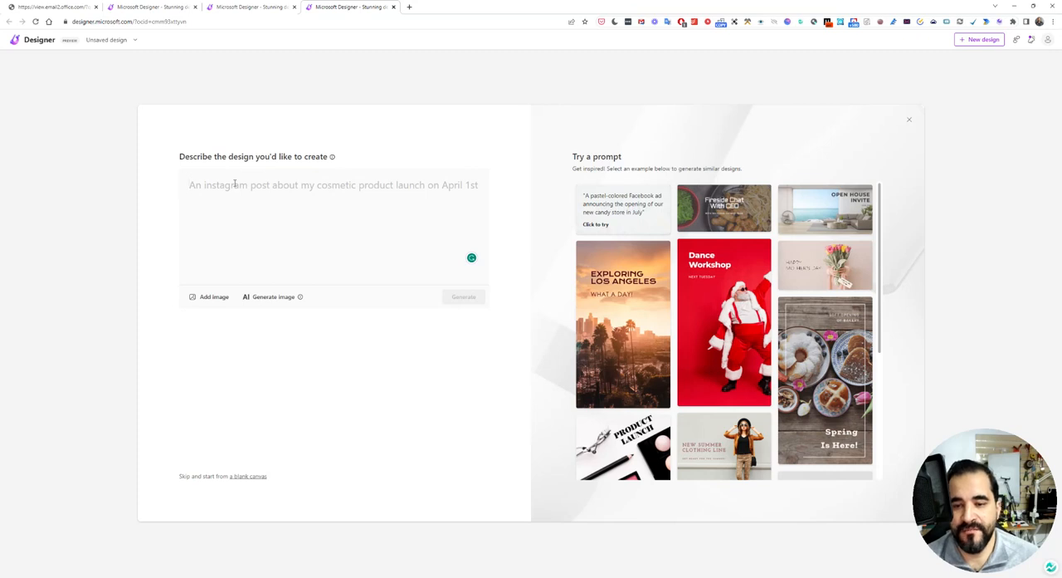
- Generate and browse World Cup designs from an initial 'create a…' prompt
text(create a fifa world cup design for me)
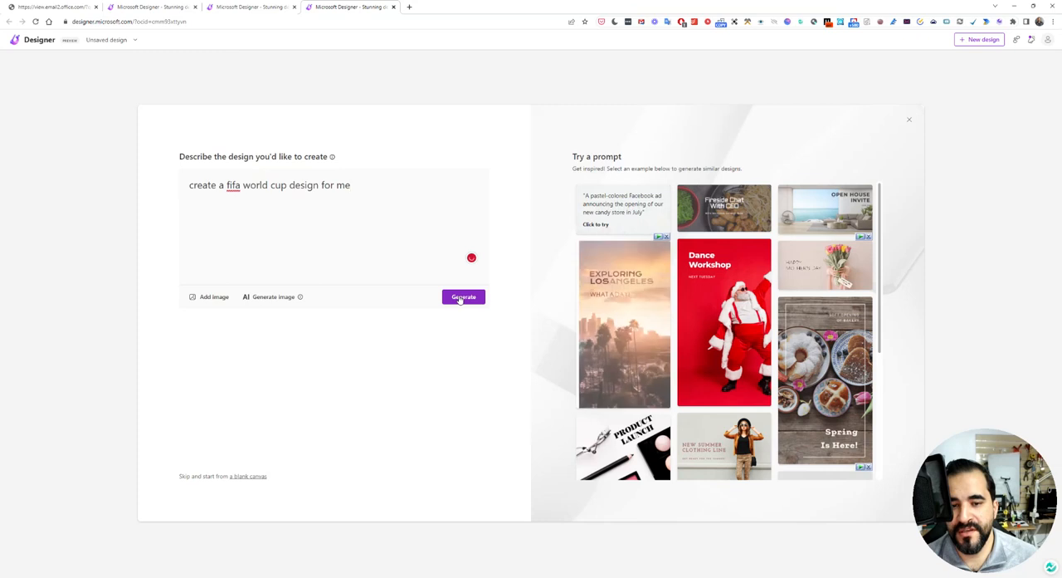
click(464, 296)
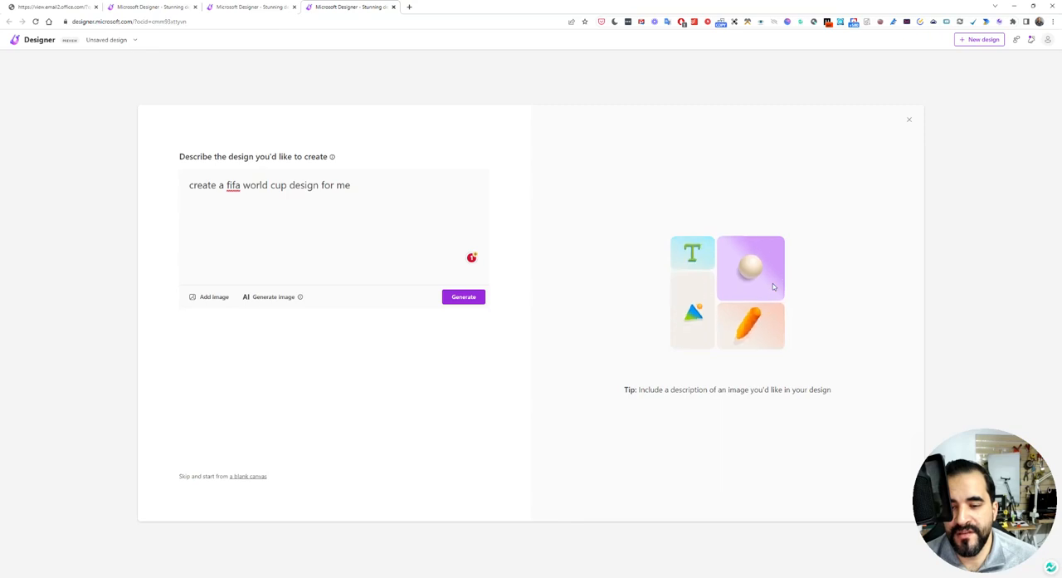
click(463, 297)
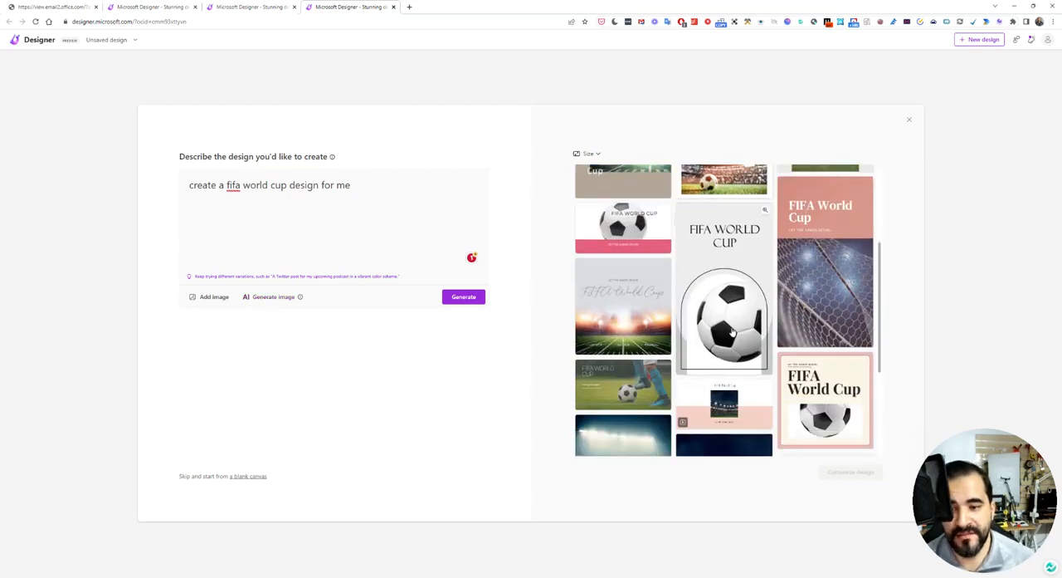
scroll(down, 3)
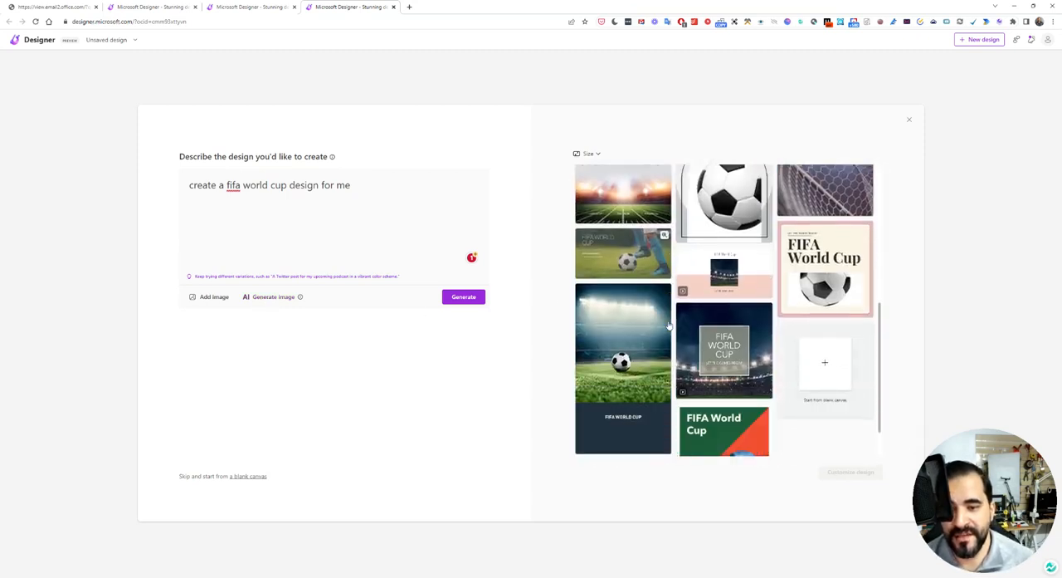
scroll(down, 3)
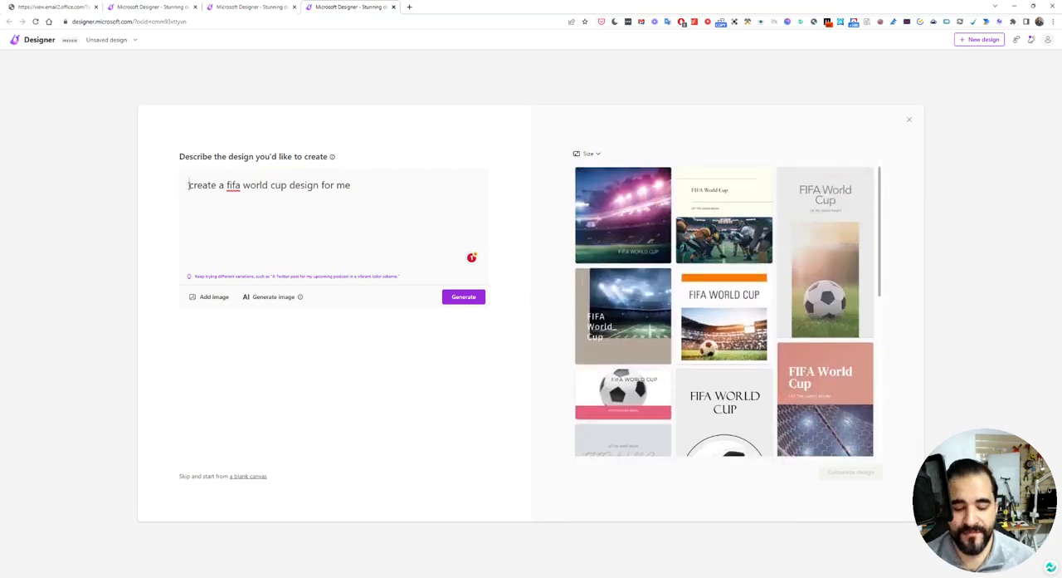
- Regenerate with 'instagram post create a fifa world cup design for me' and choose the stadium player design
text(instagram post)
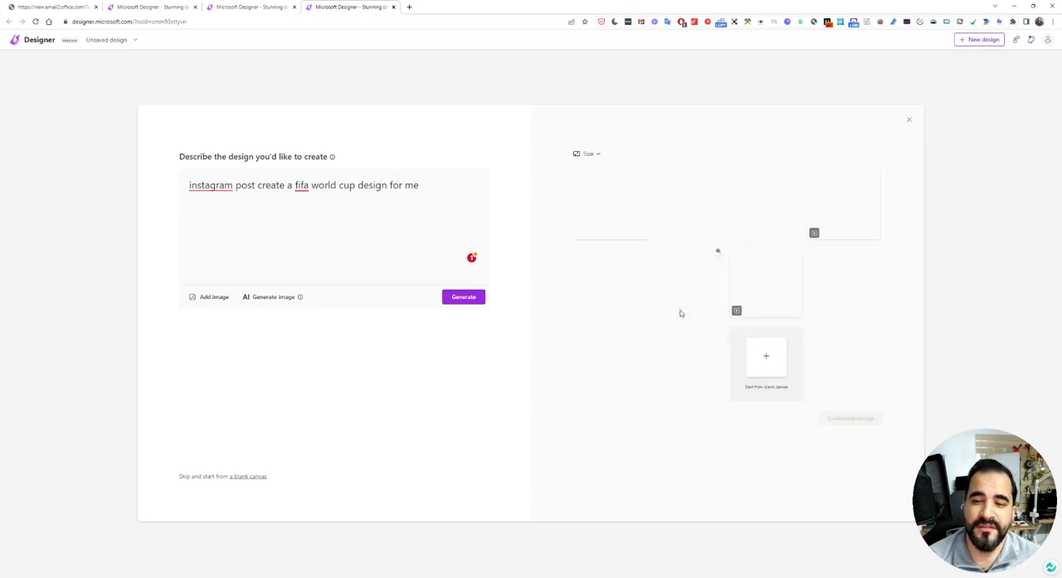
click(463, 296)
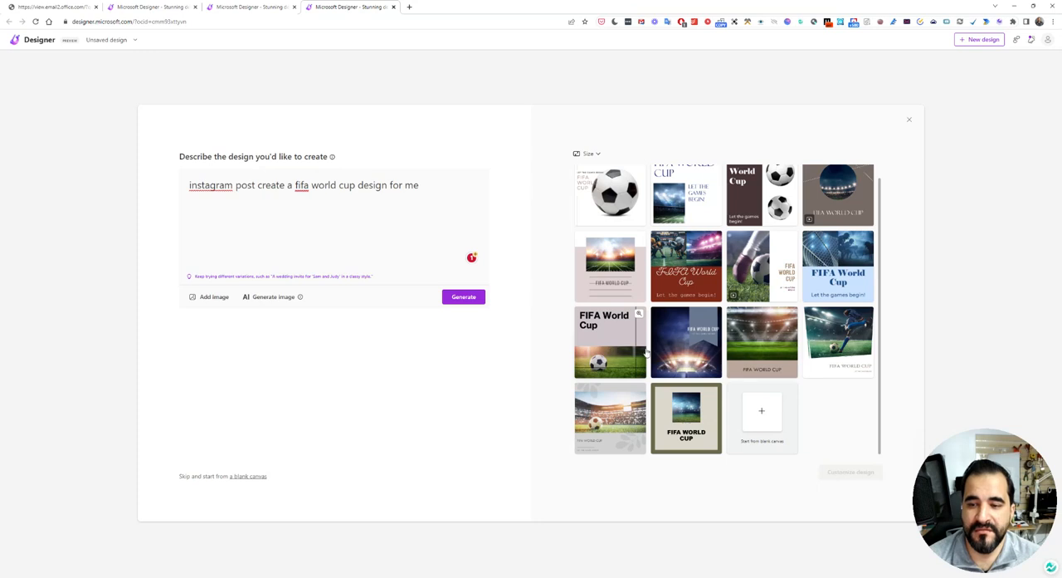
click(838, 341)
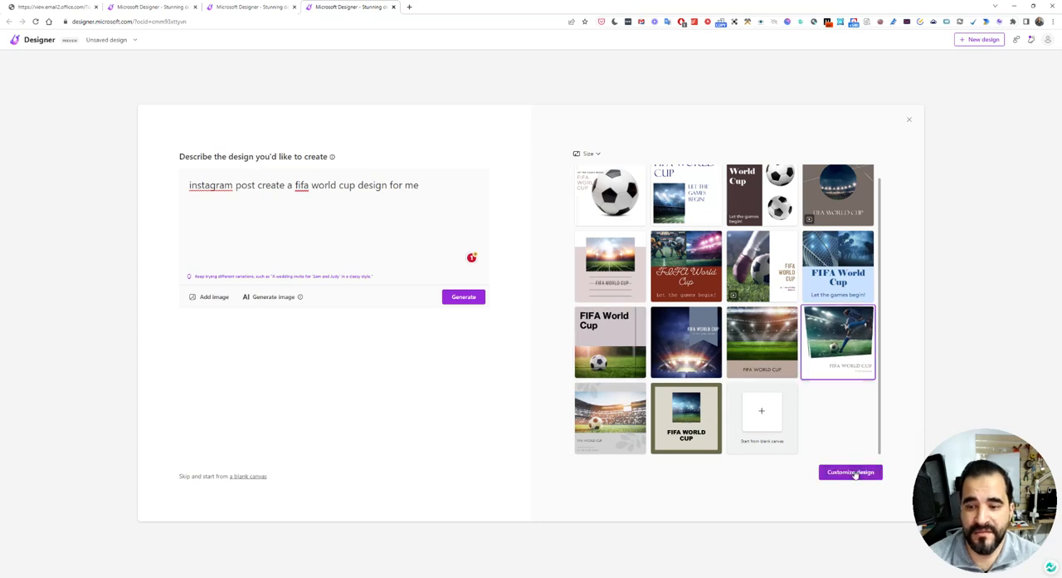
- Customize the LET THE GAMES BEGIN! post and switch to the 2022 flag-ball layout
click(849, 472)
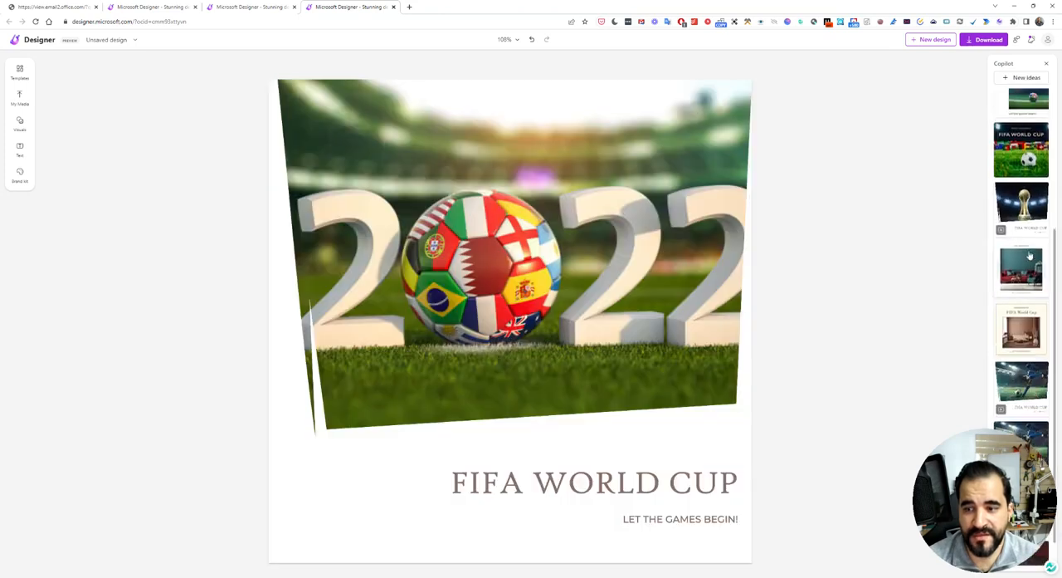
click(1022, 359)
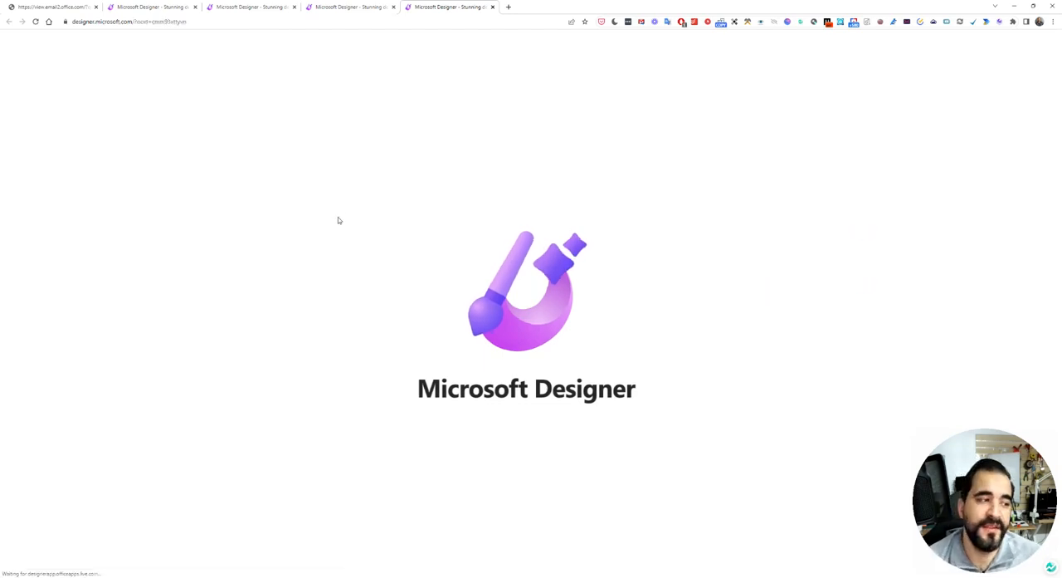
- Generate designs from the prompt 'instagram post on embedded systems'
text(embedded systems)
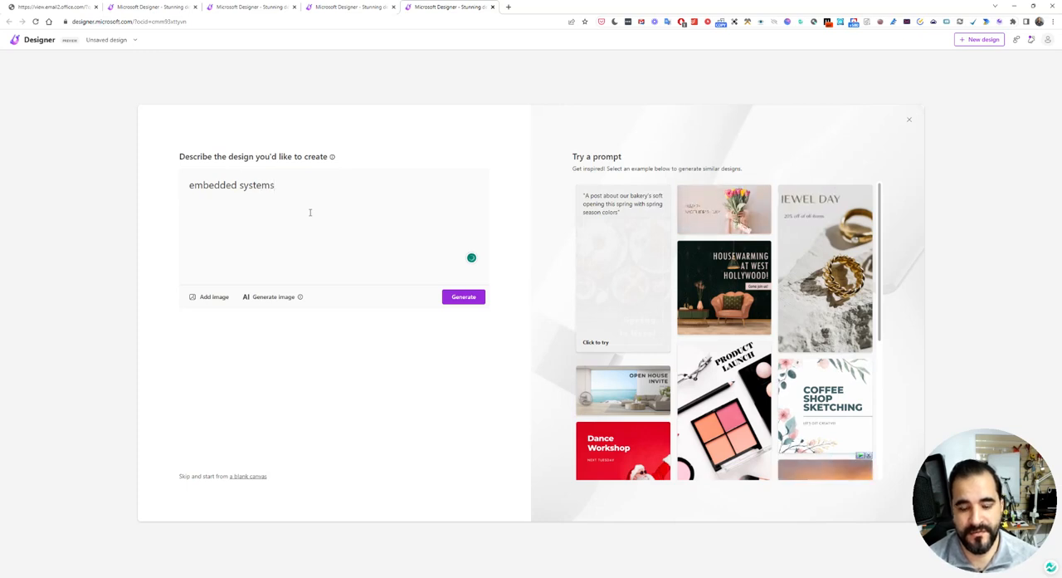
text(instagram post on)
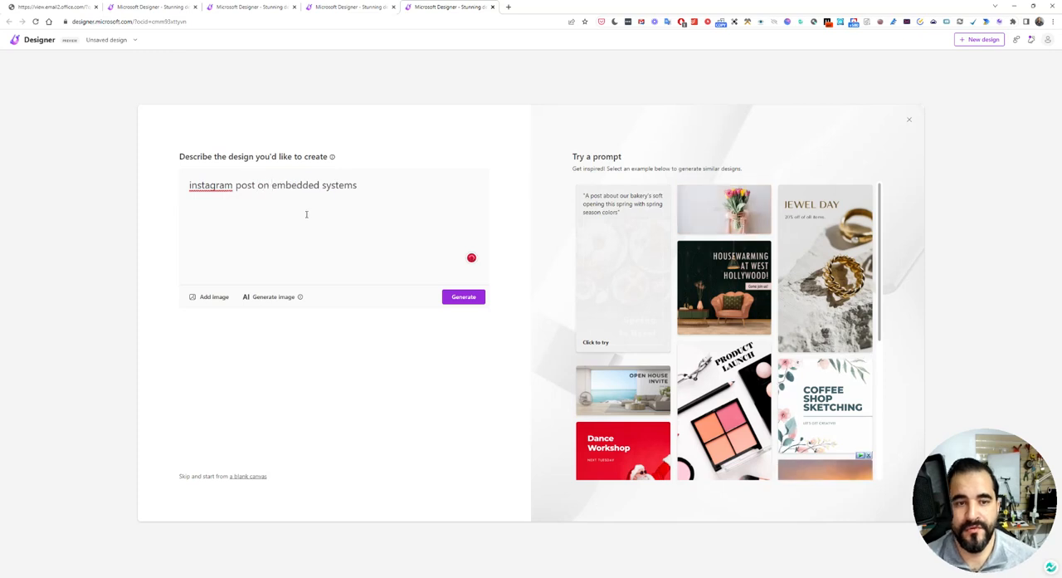
click(463, 296)
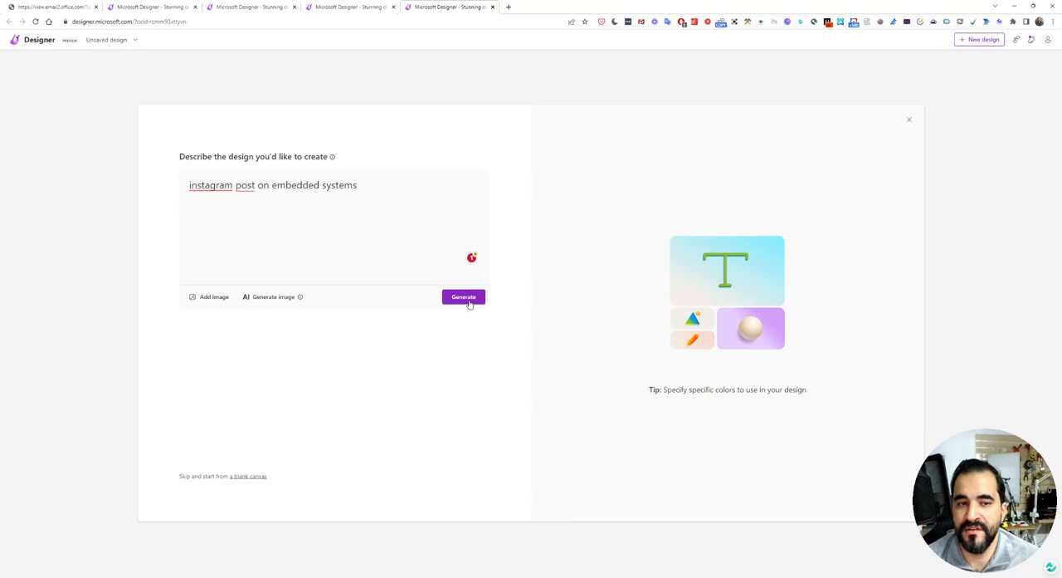
click(463, 296)
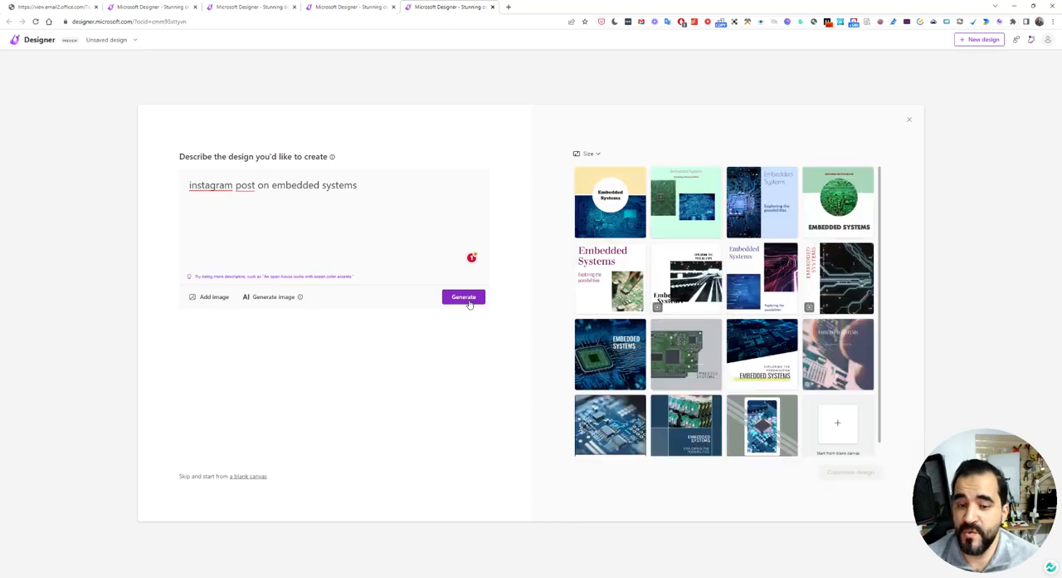
mouse_move(610, 354)
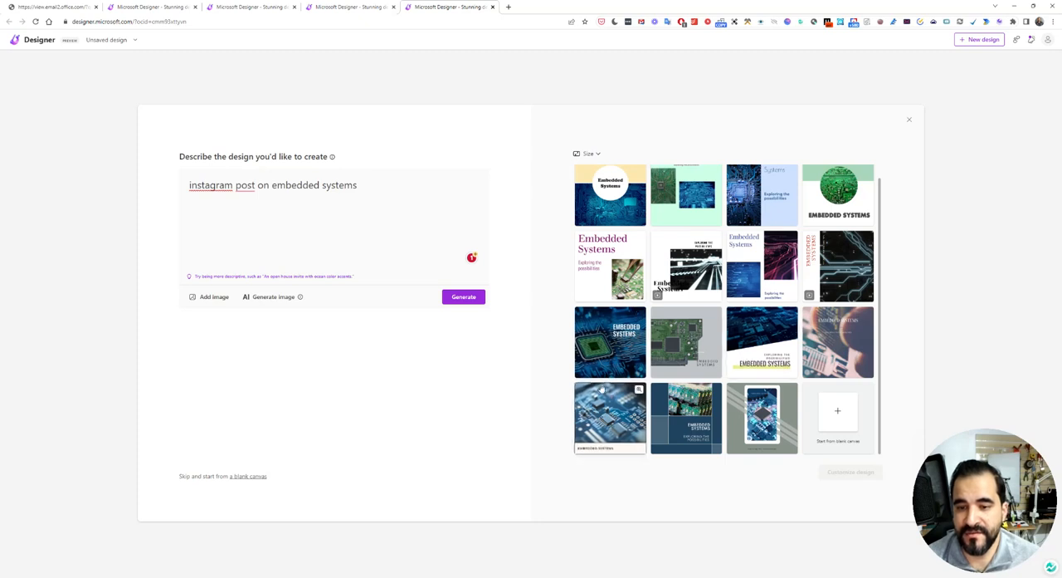
- Open the circuit-board EMBEDDED SYSTEMS design and swap to the brain-with-chip variant
click(610, 342)
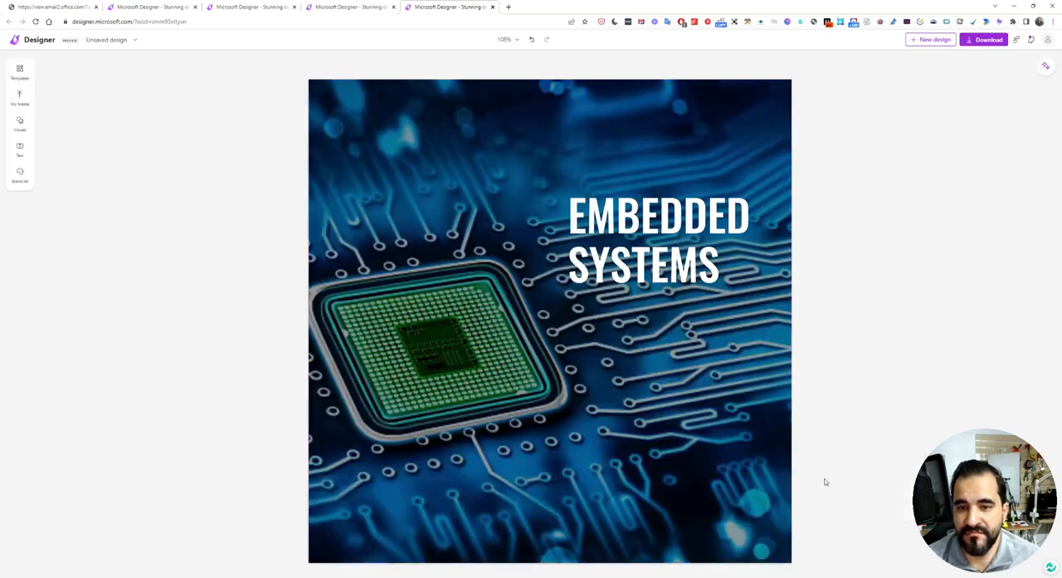
click(658, 241)
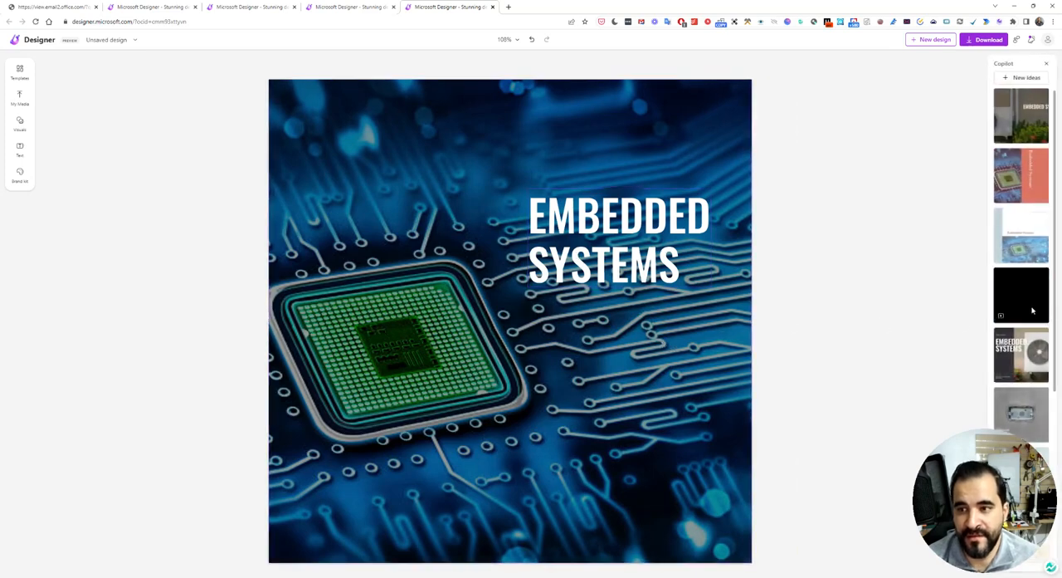
scroll(down, 3)
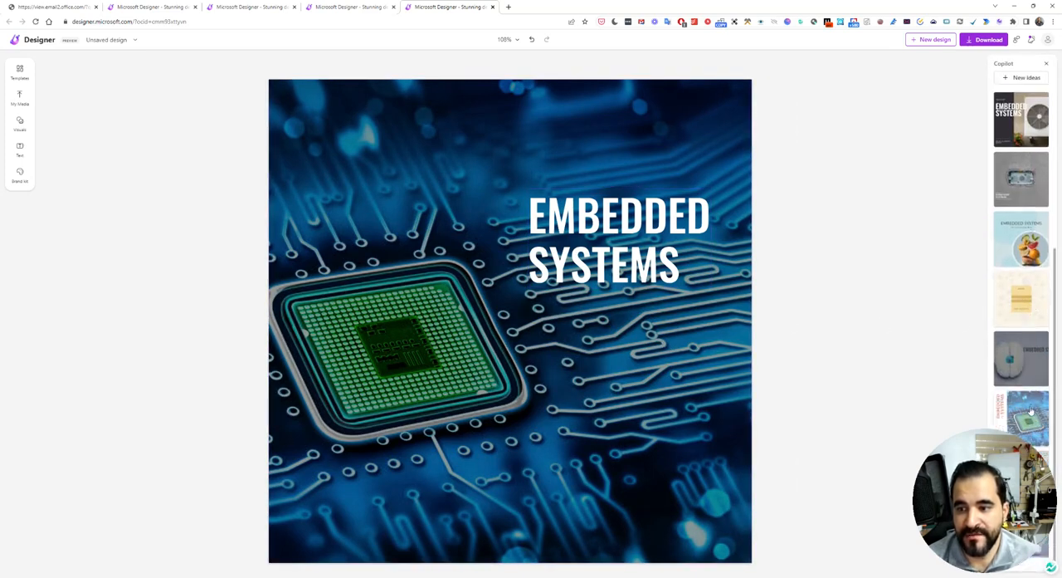
click(1022, 359)
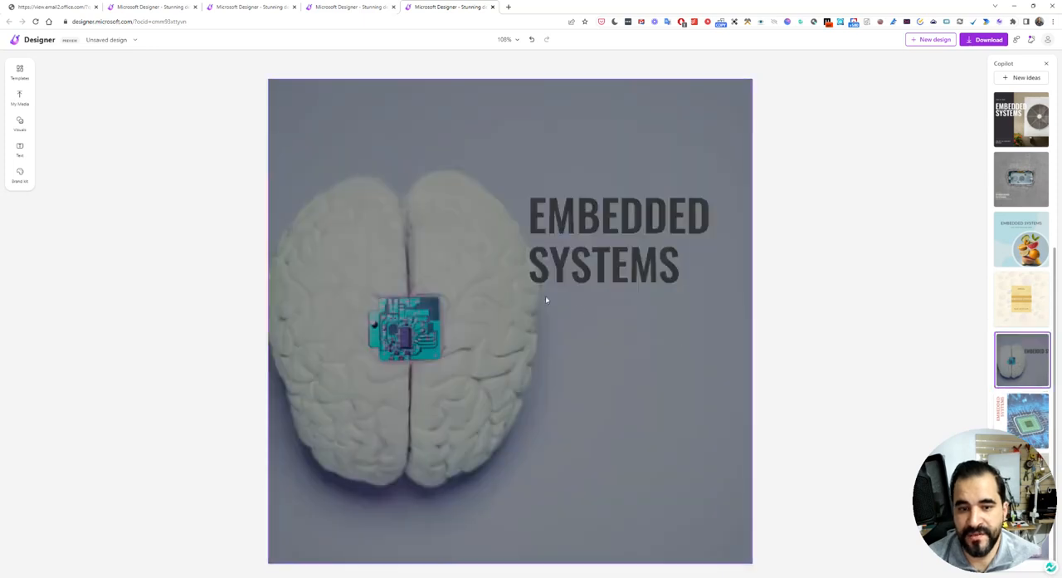
mouse_move(824, 310)
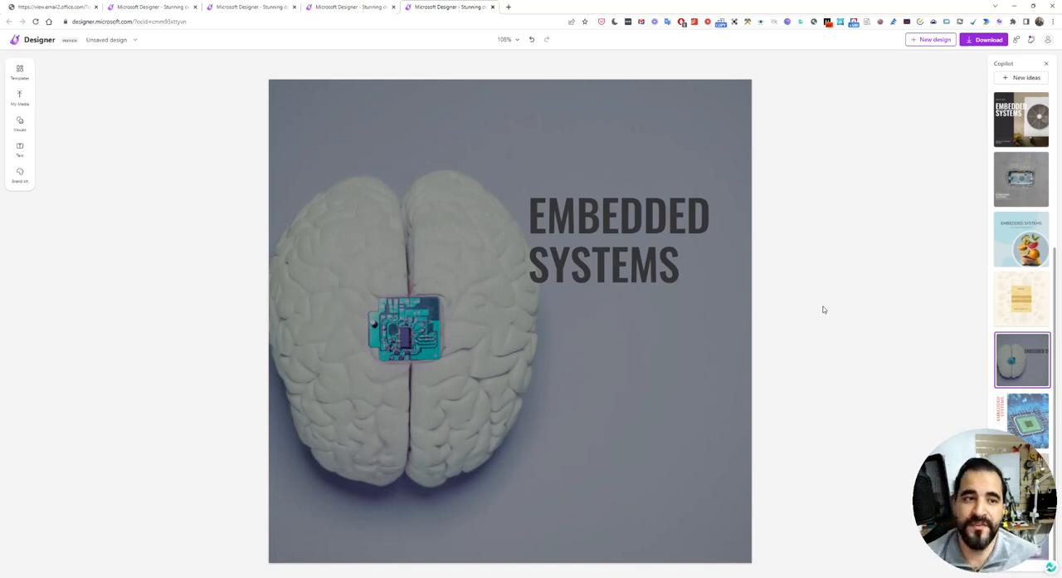
mouse_move(76, 49)
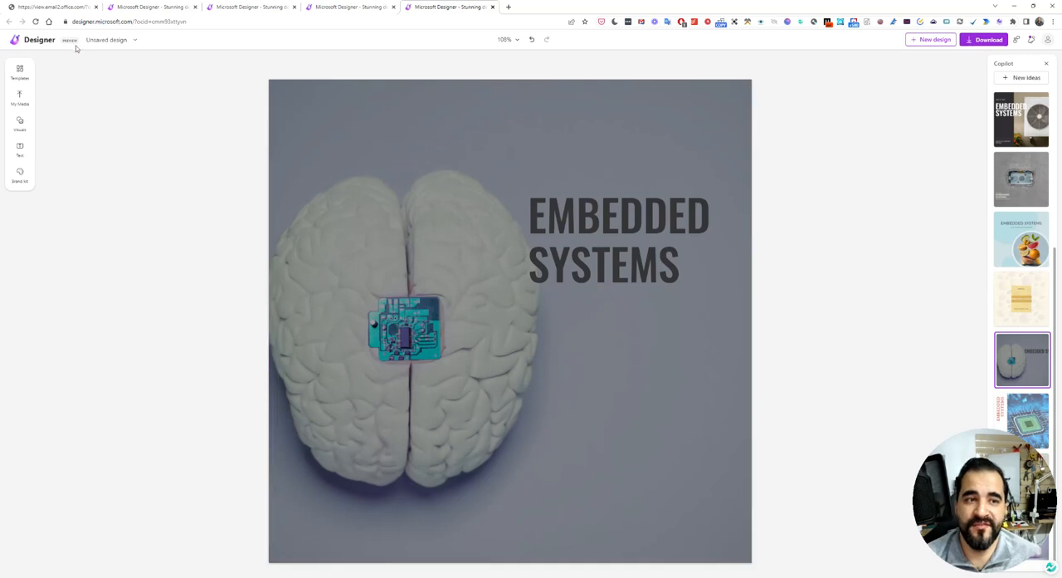